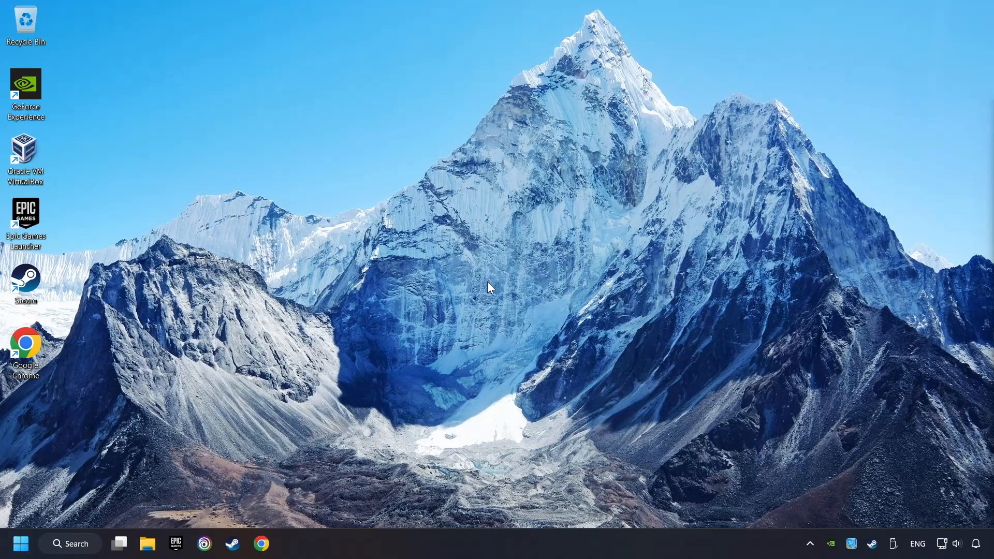
# - Search Windows for "device manager" and open Device Manager
pyautogui.click(70, 543)
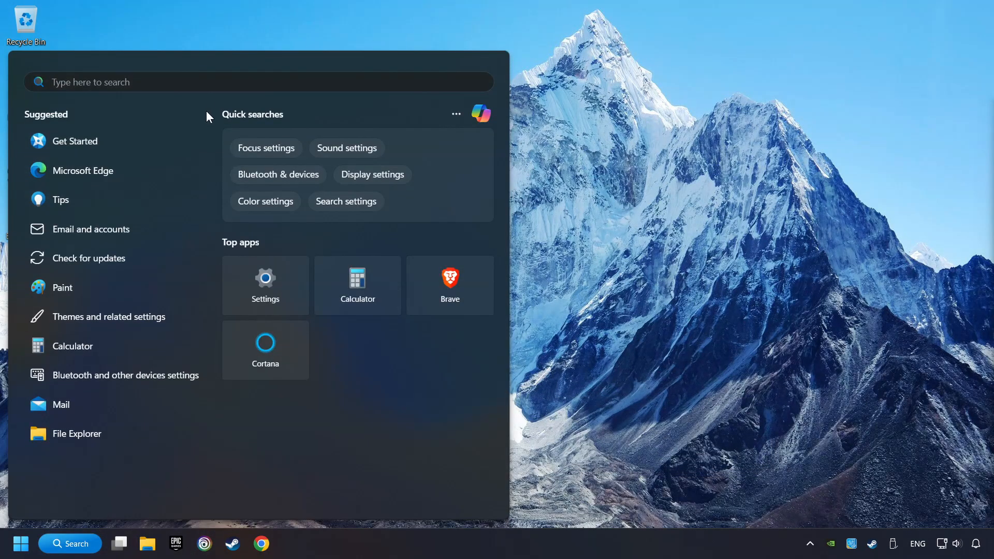
pyautogui.write('device manager')
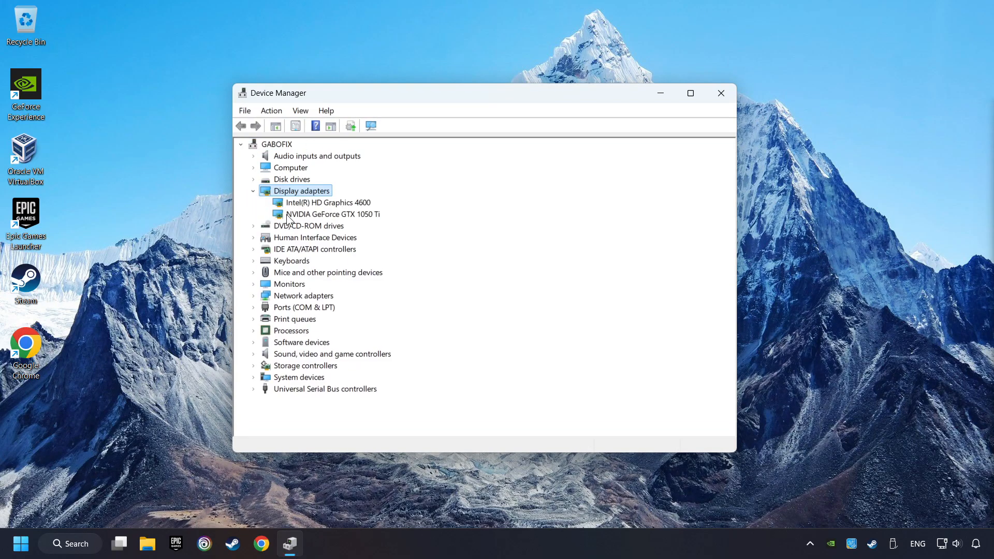
# - Run an automatic driver update for the GTX 1050 Ti, then close Device Manager
pyautogui.rightClick(331, 214)
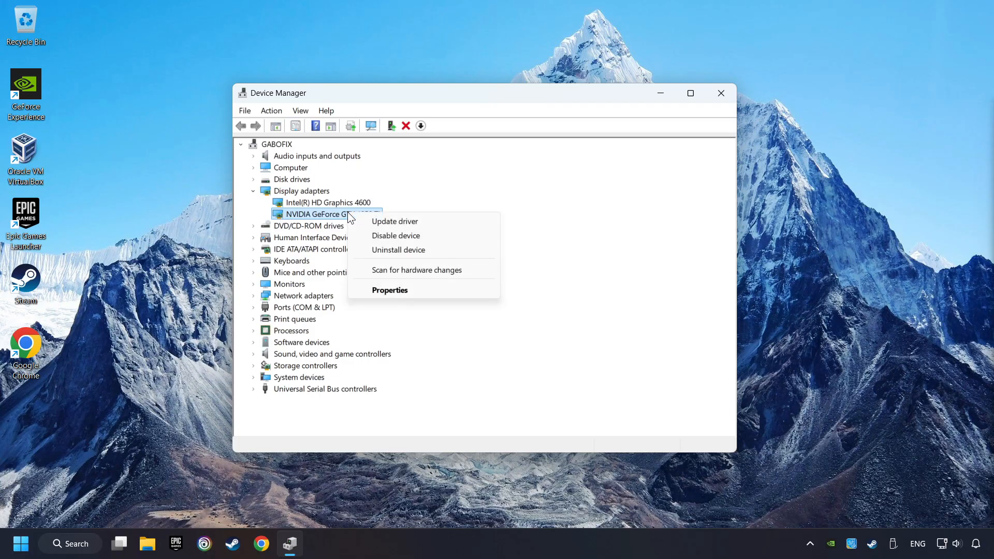
pyautogui.click(394, 221)
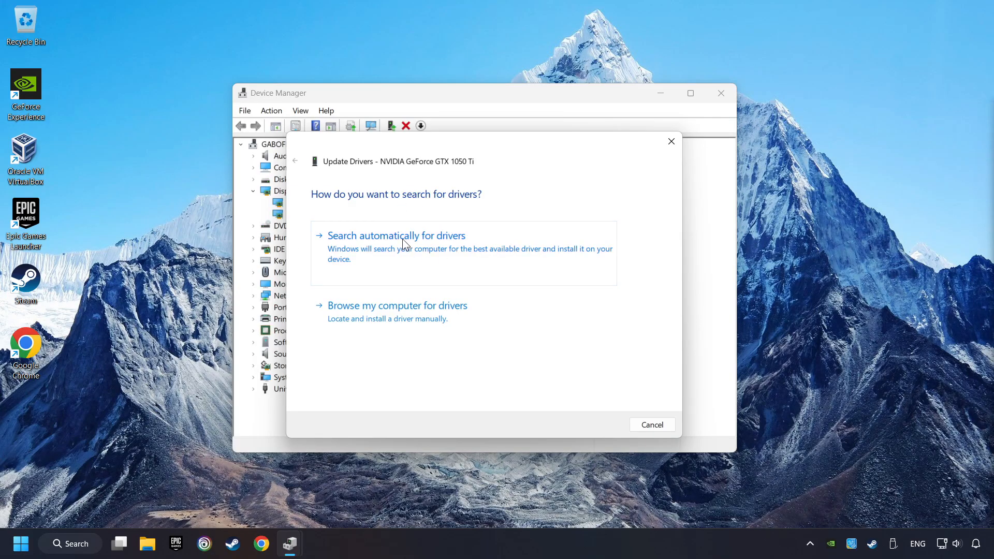
pyautogui.click(395, 235)
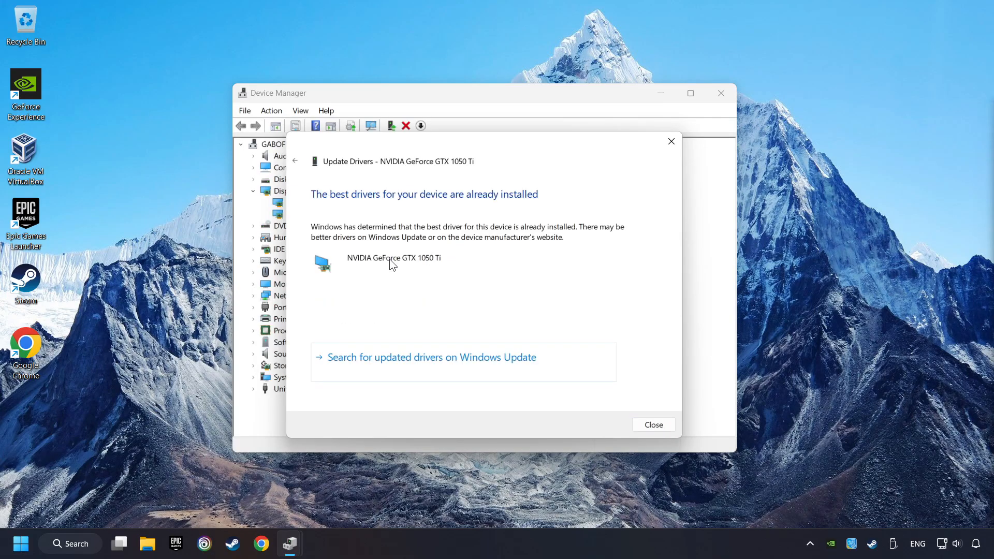
pyautogui.moveTo(653, 424)
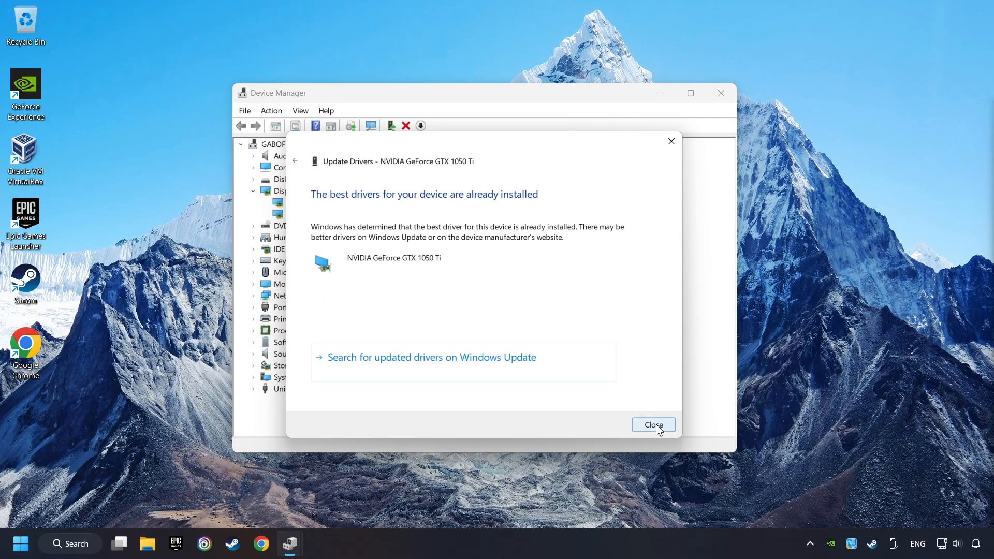
pyautogui.click(652, 425)
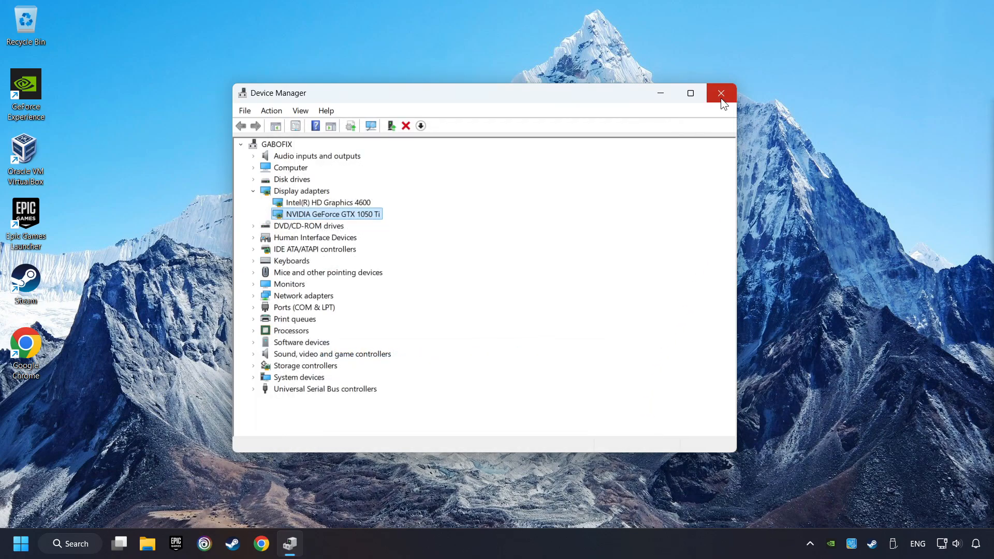
pyautogui.click(721, 94)
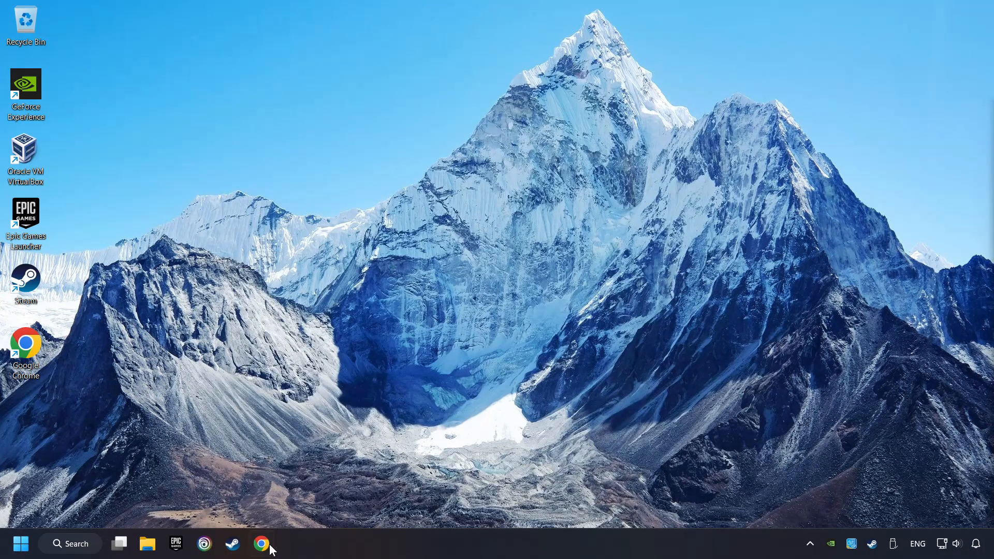
# - Search Chrome for "nvidia geforce driver download"
pyautogui.click(260, 543)
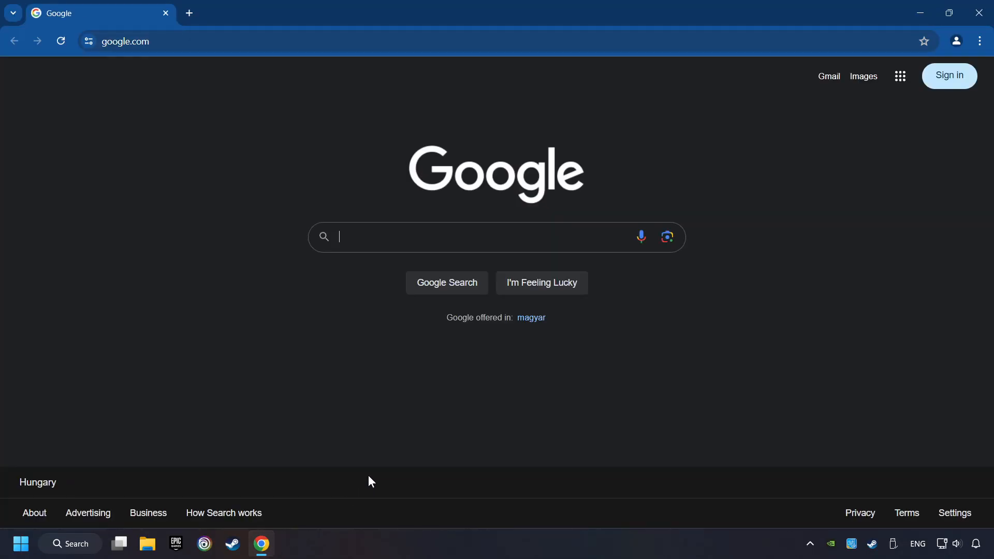
pyautogui.write('nvidia geforce dr')
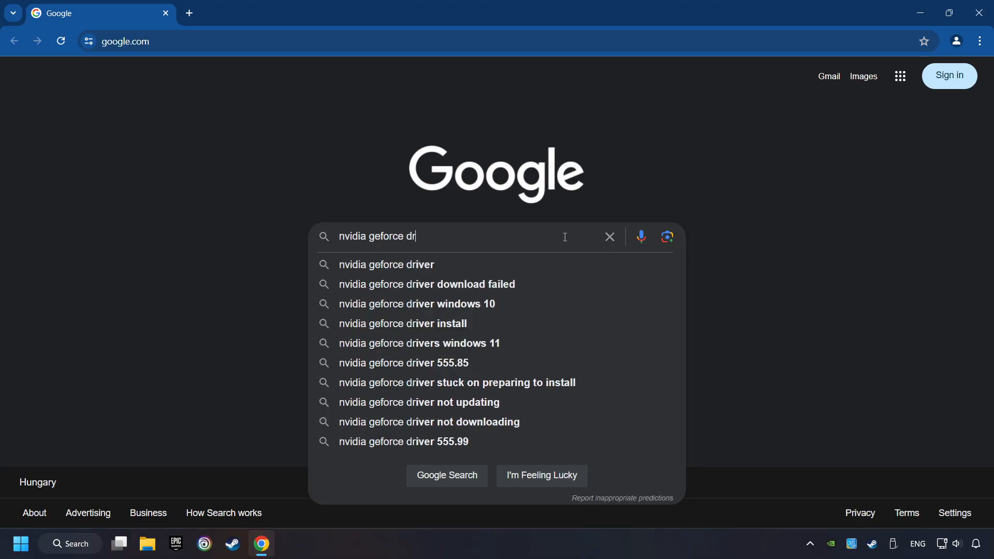
pyautogui.write('iver download')
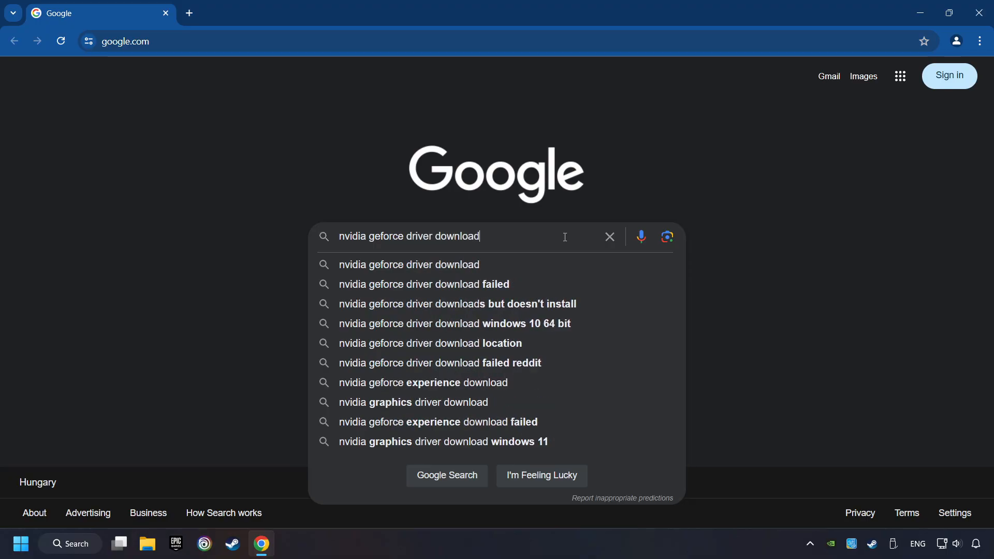
pyautogui.press('Enter')
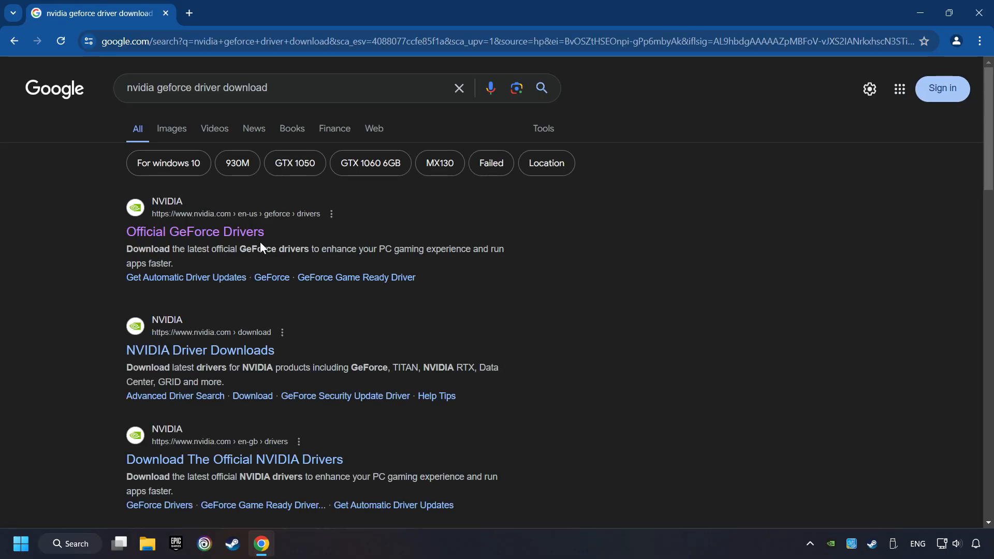
# - Download GeForce Experience from the Official GeForce Drivers page
pyautogui.click(195, 231)
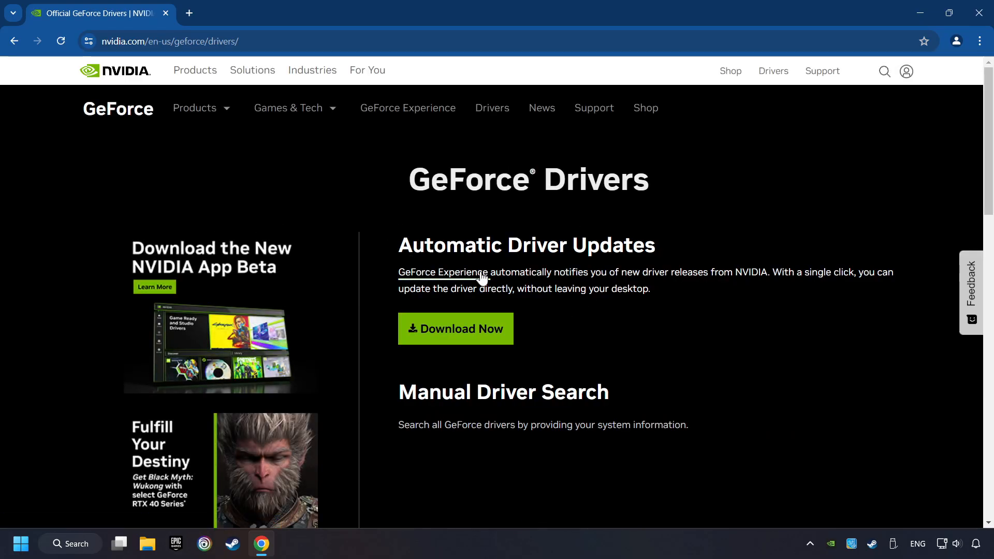
pyautogui.click(456, 328)
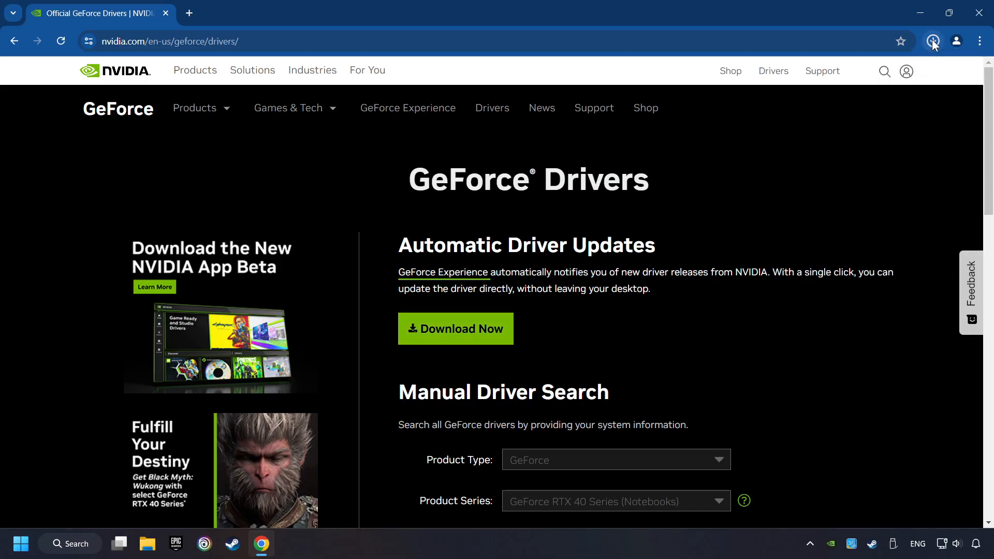
pyautogui.click(932, 41)
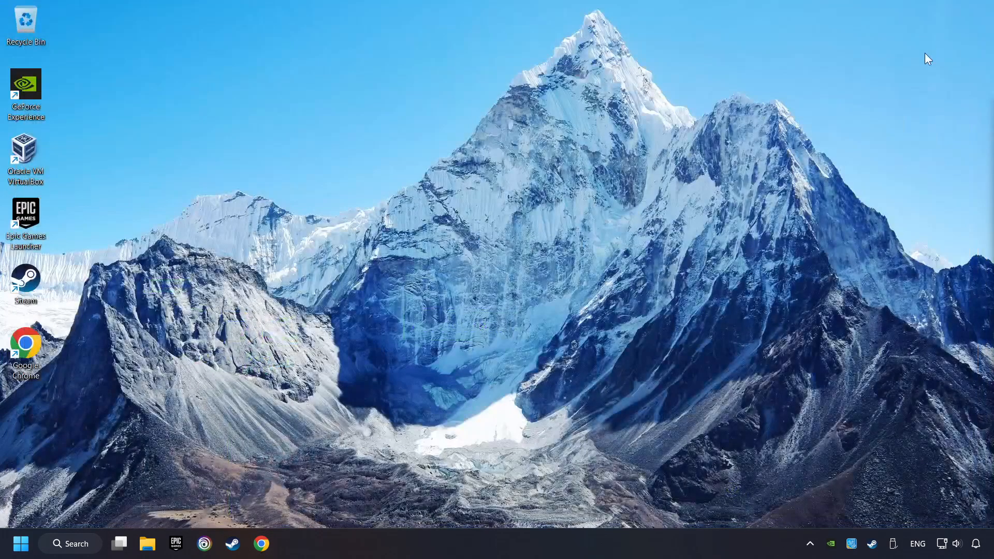
# - Run the GeForce Experience installer and agree to install it
pyautogui.doubleClick(25, 92)
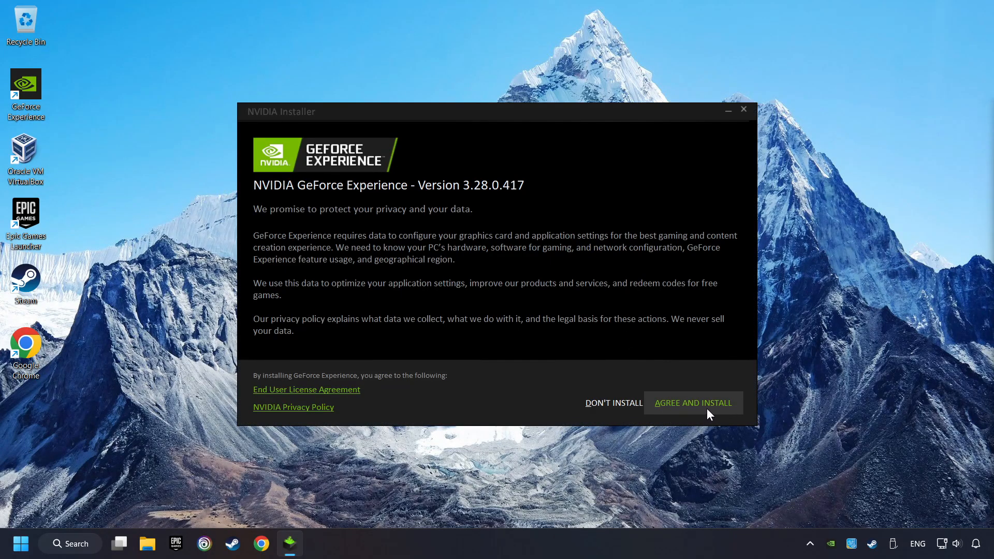
pyautogui.click(692, 403)
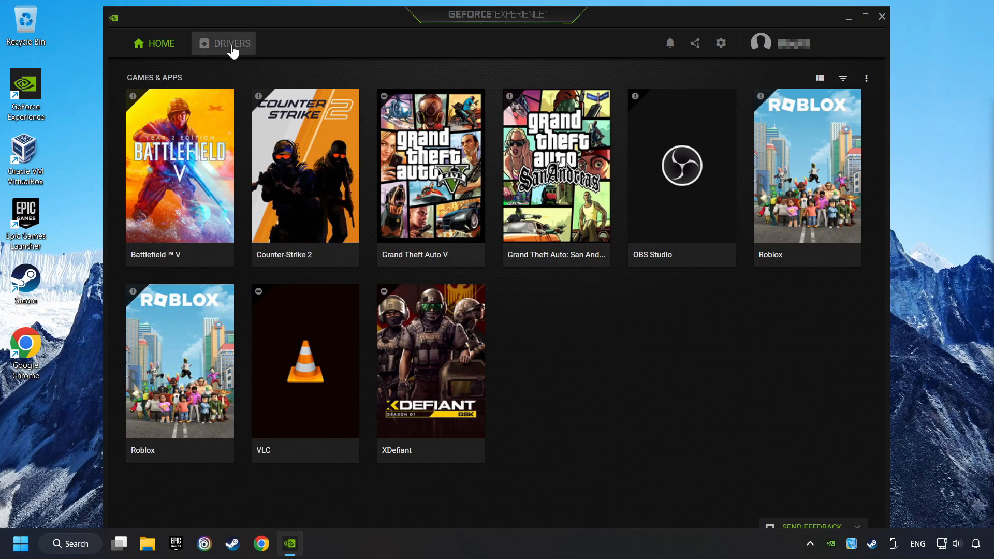
# - Check for driver updates on the Drivers tab, then close GeForce Experience
pyautogui.click(232, 43)
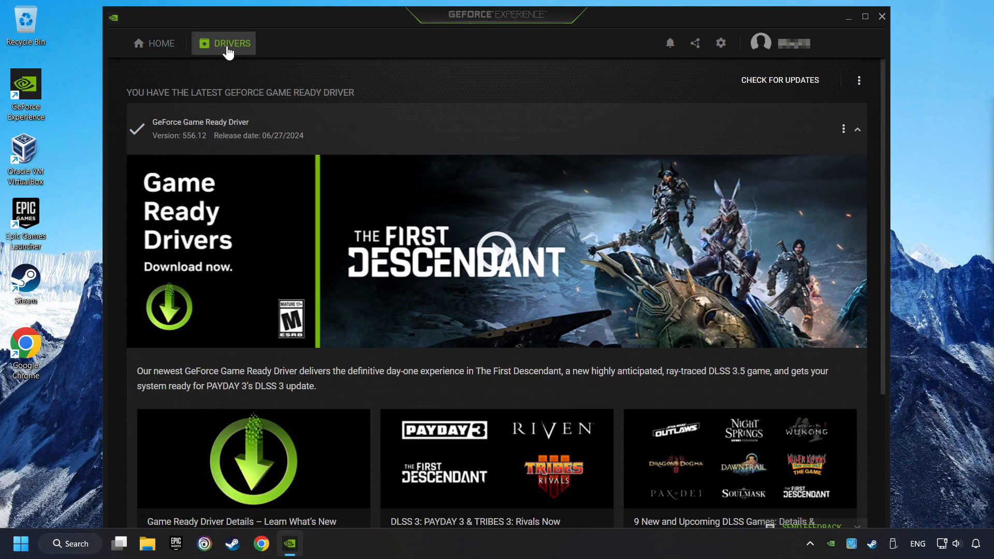
pyautogui.moveTo(722, 94)
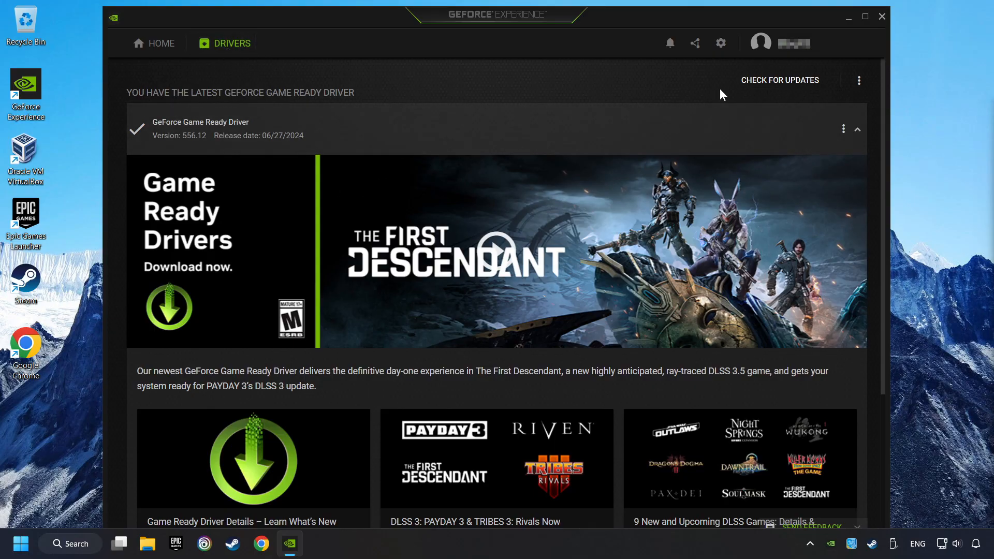
pyautogui.click(780, 79)
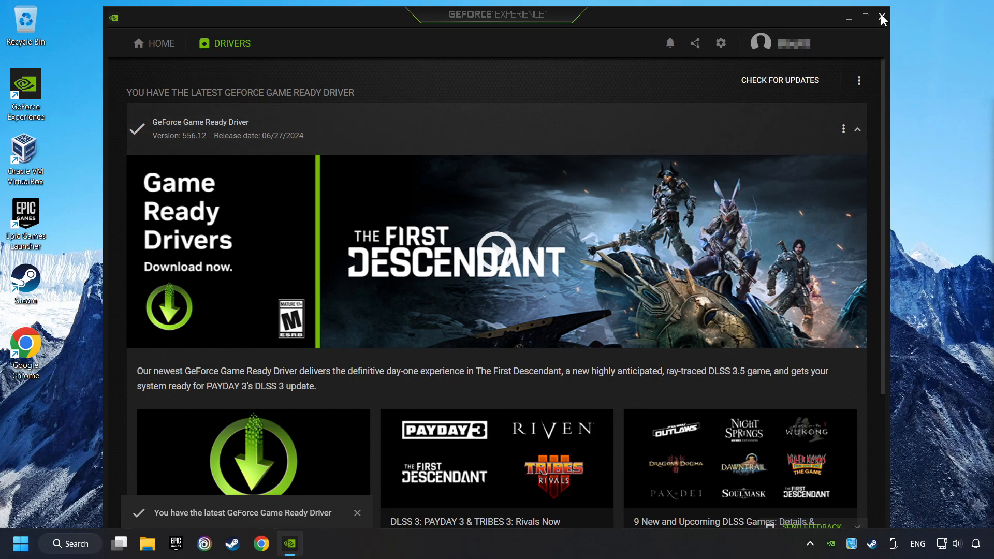
pyautogui.click(881, 18)
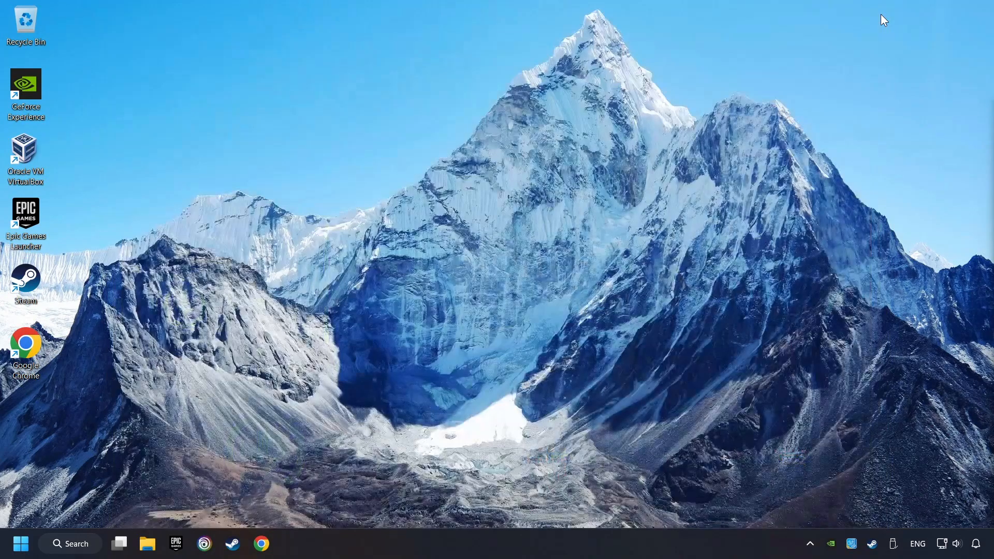
pyautogui.moveTo(547, 210)
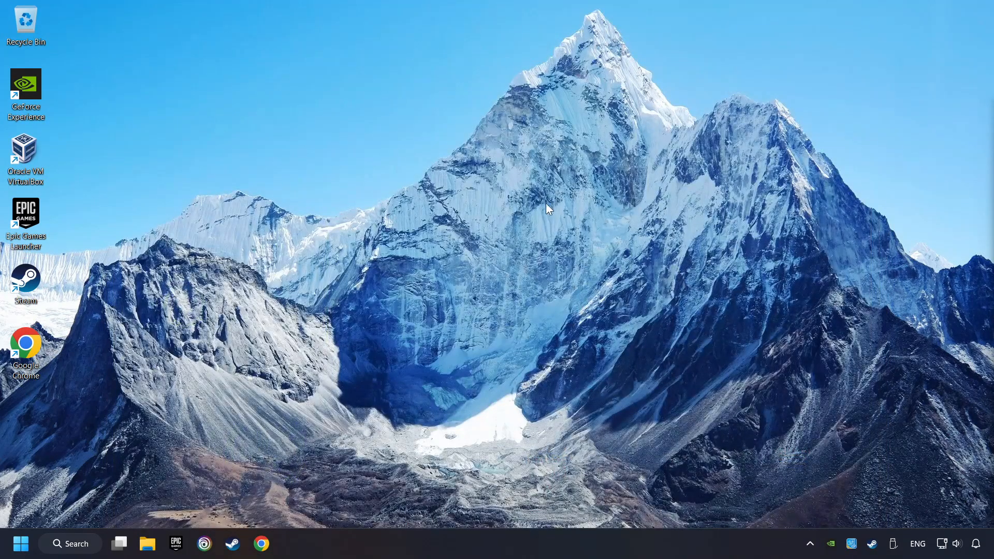
# - Search Windows for "graphics settings"
pyautogui.click(69, 543)
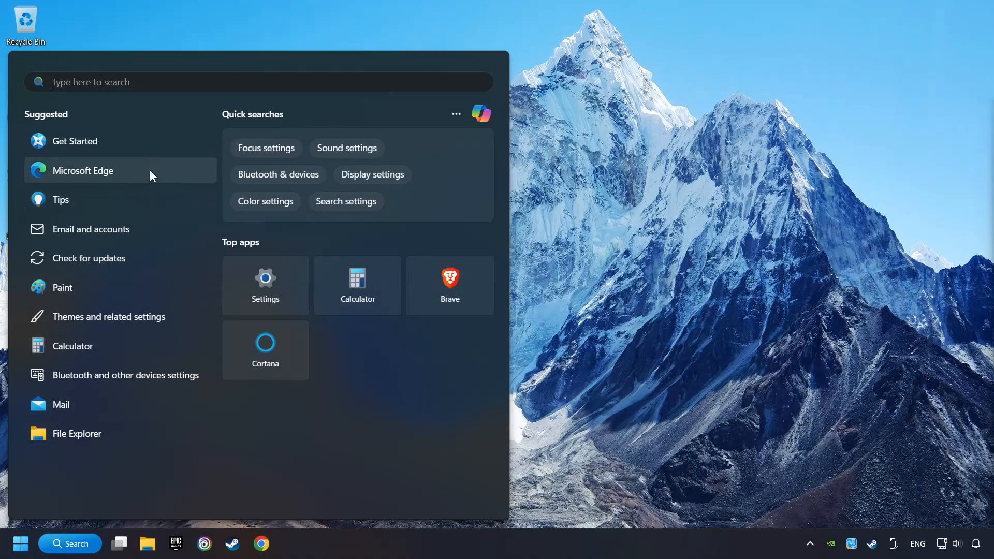
pyautogui.write('graphics settings')
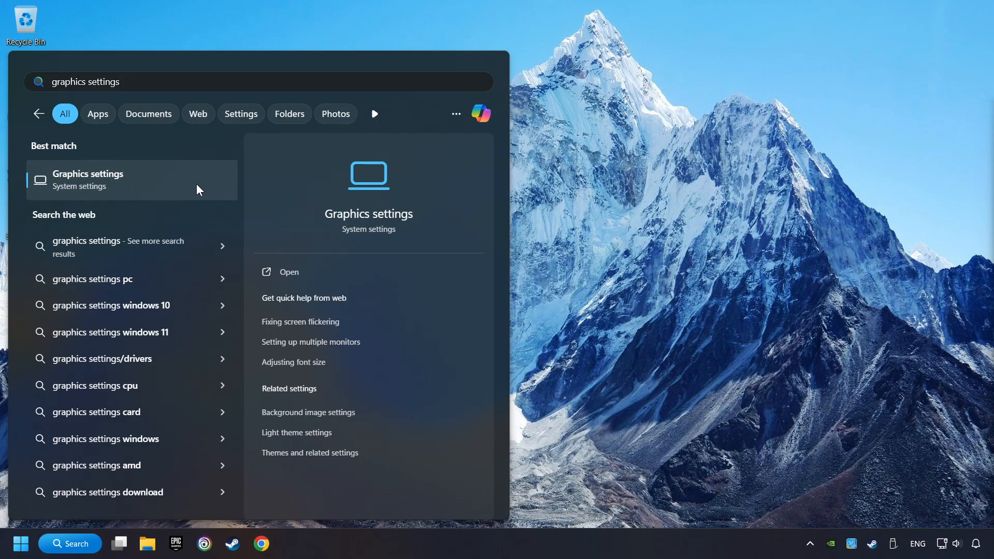
# - Open the Graphics settings page and start adding a desktop app
pyautogui.click(88, 180)
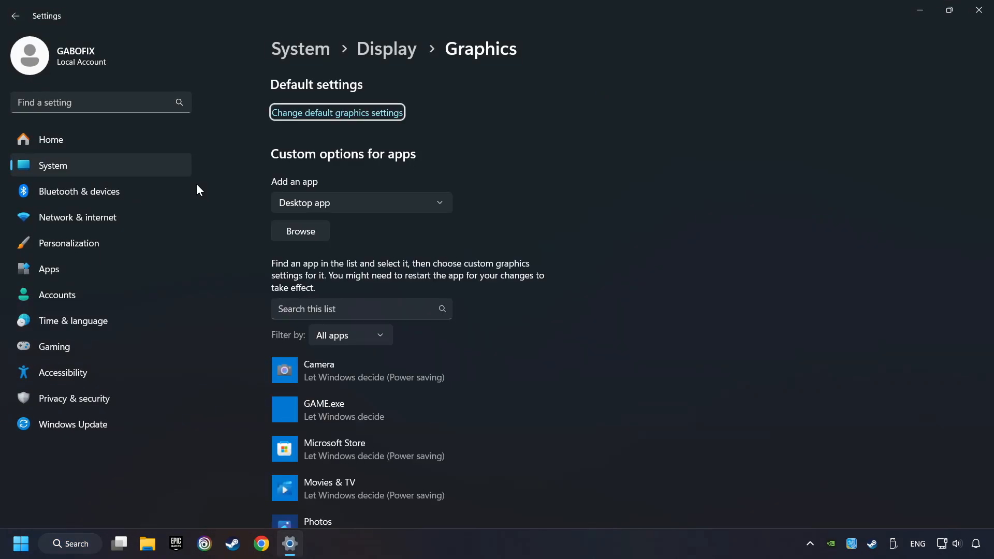
pyautogui.scroll(-3)
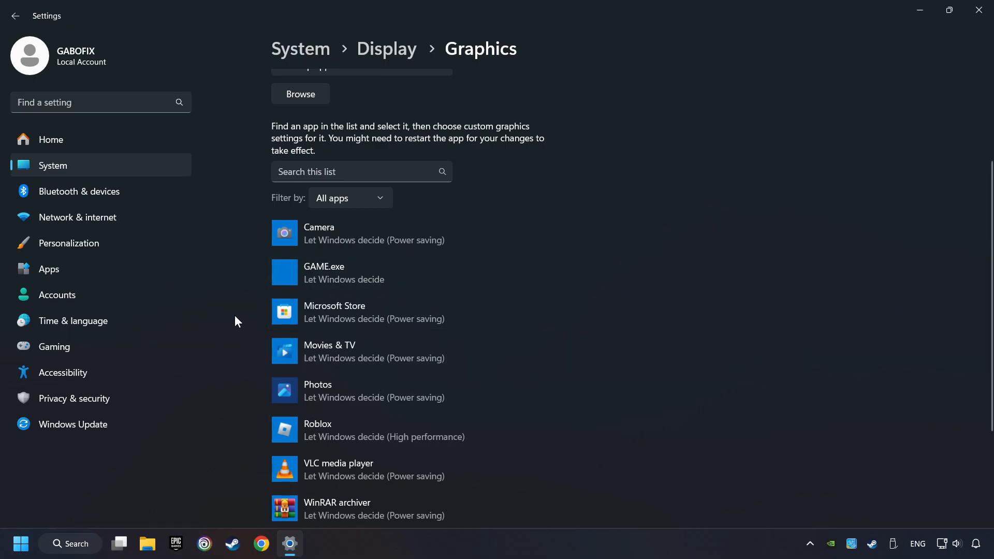
pyautogui.scroll(3)
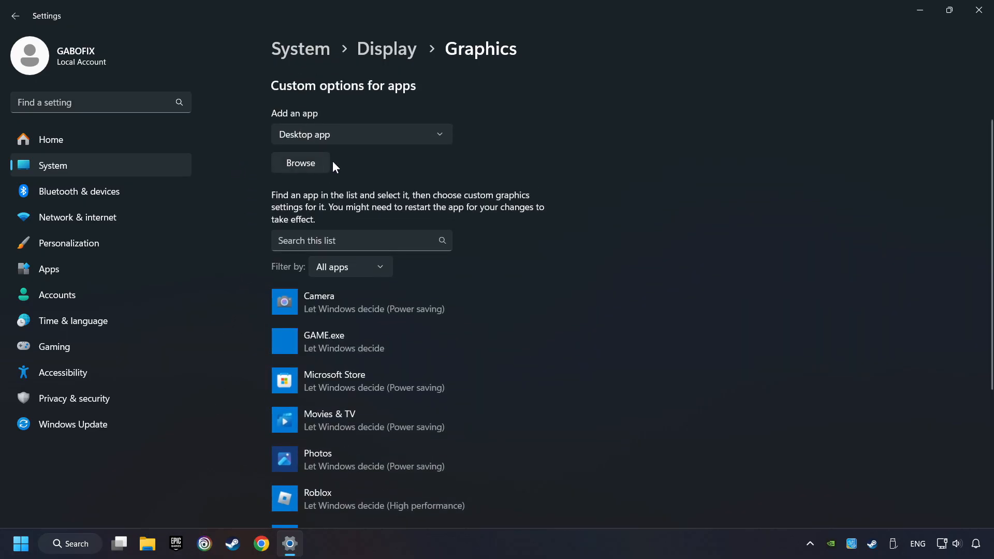
pyautogui.click(300, 163)
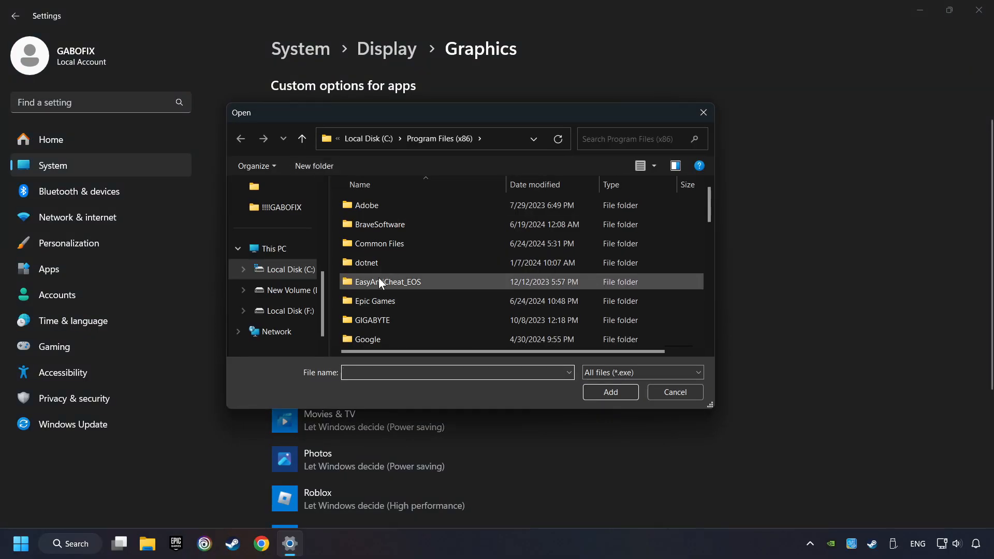
pyautogui.moveTo(703, 112)
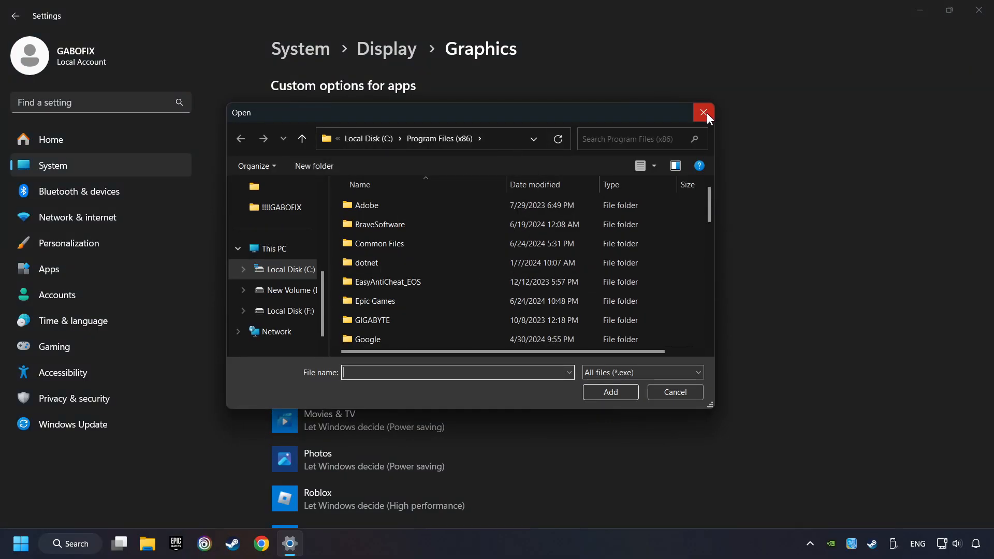
pyautogui.click(703, 113)
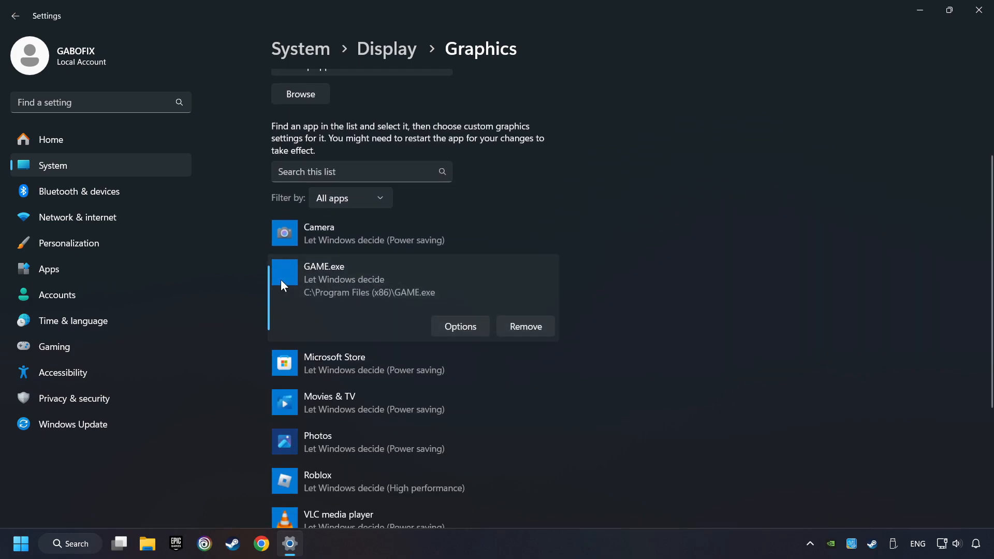
pyautogui.moveTo(323, 294)
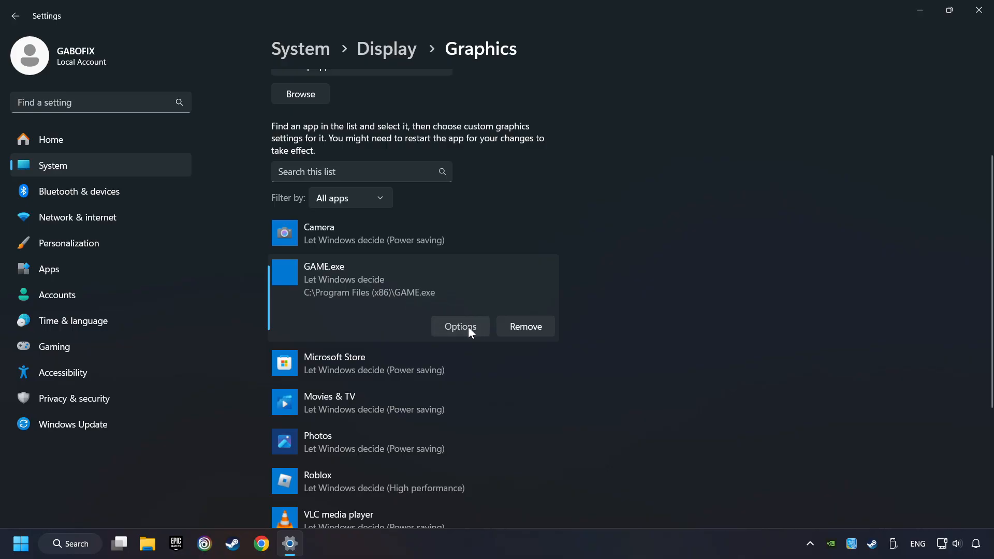
# - Set GAME.exe's graphics preference to High performance and close Settings
pyautogui.click(459, 325)
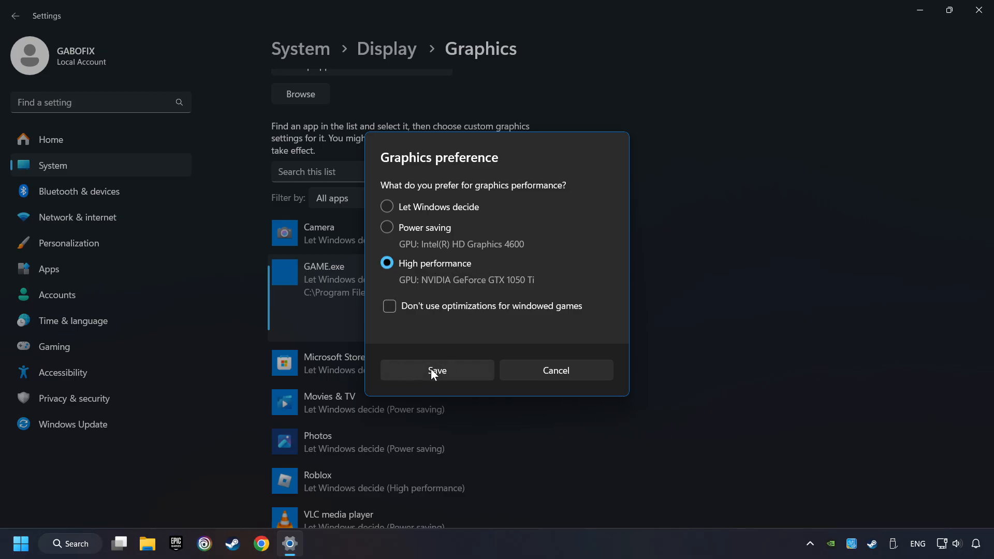
pyautogui.click(437, 370)
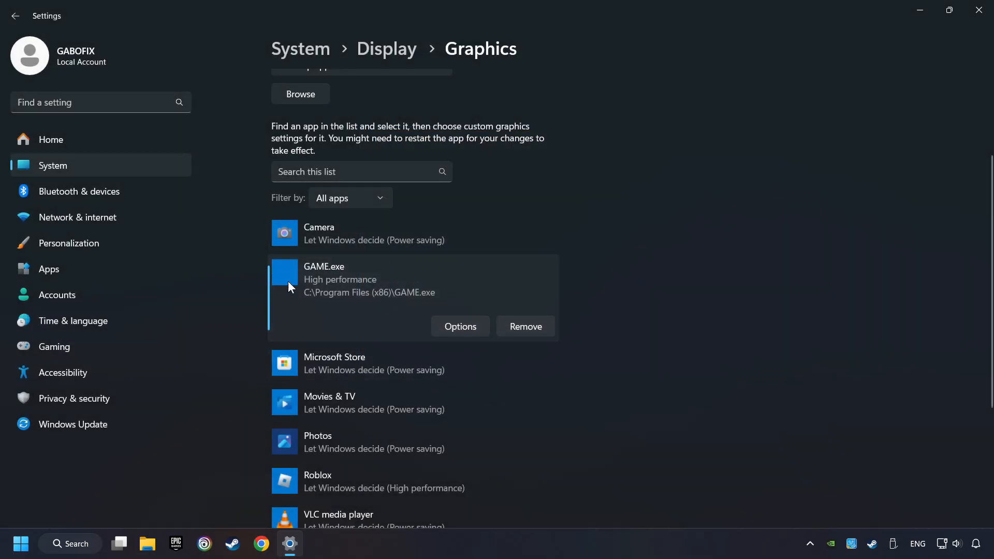
pyautogui.moveTo(977, 11)
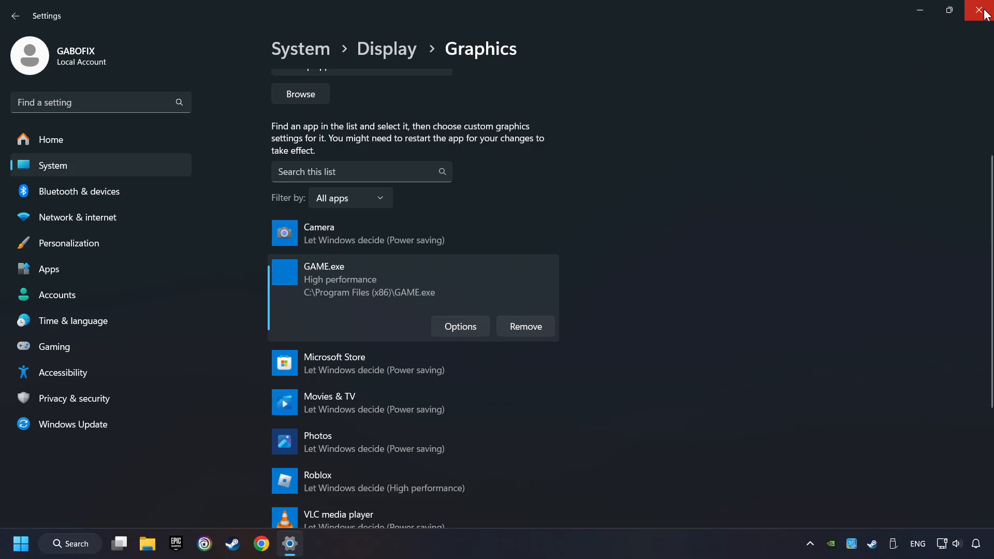
pyautogui.click(981, 11)
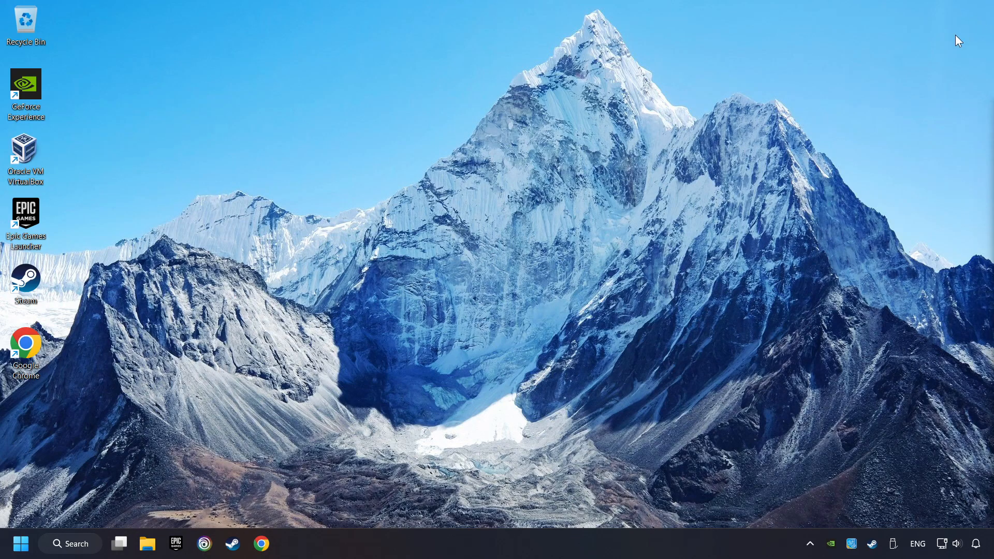
pyautogui.moveTo(264, 496)
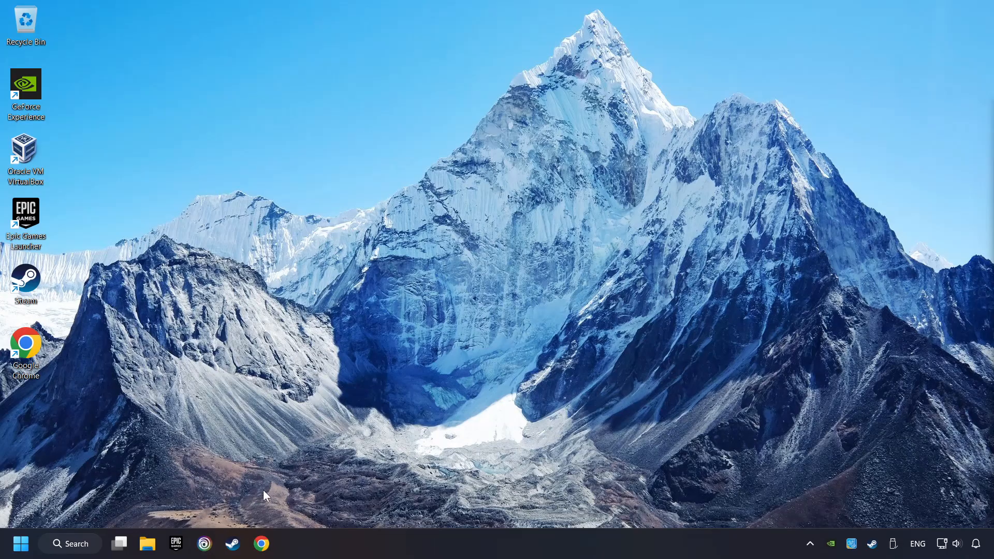
# - Verify the integrity of GAME's installed files in Steam
pyautogui.click(232, 543)
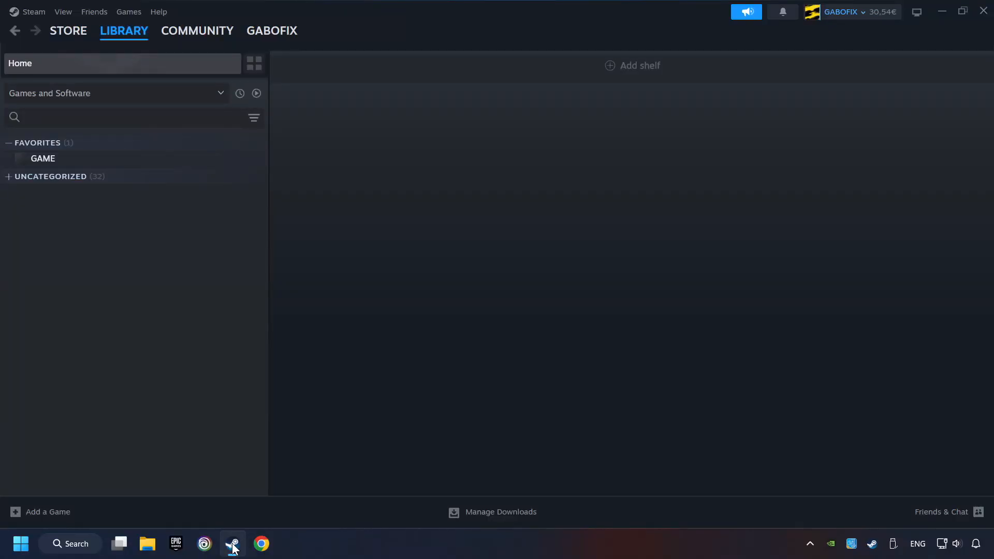
pyautogui.moveTo(281, 59)
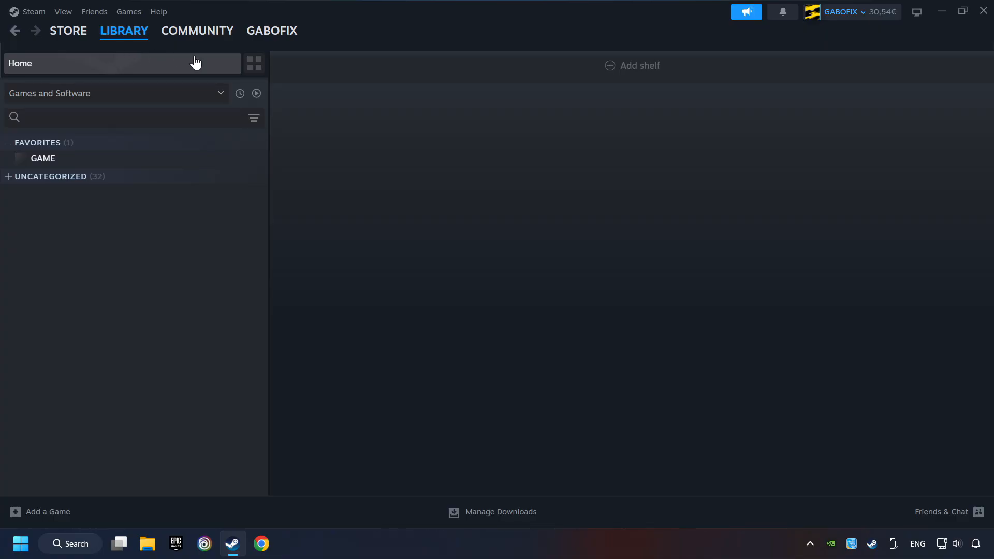
pyautogui.moveTo(209, 158)
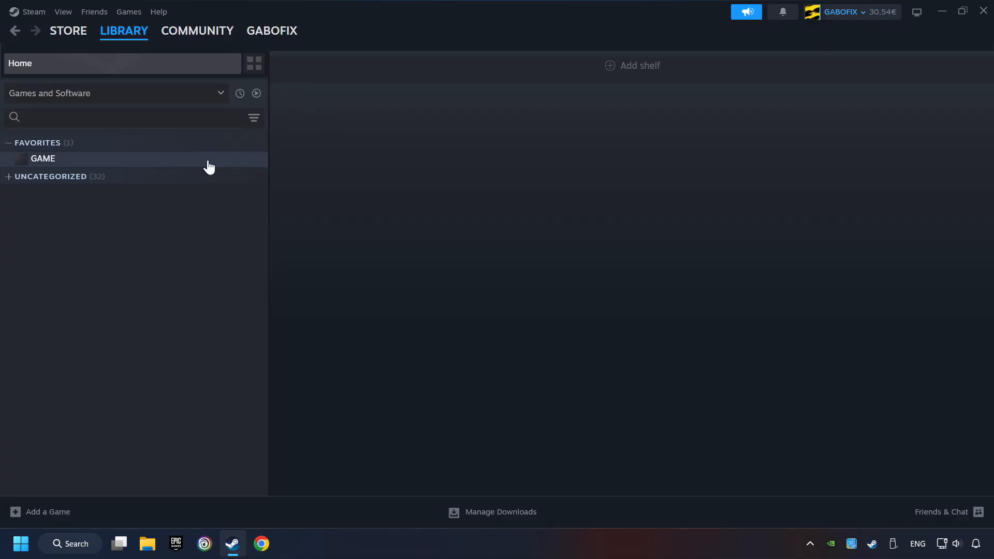
pyautogui.rightClick(42, 159)
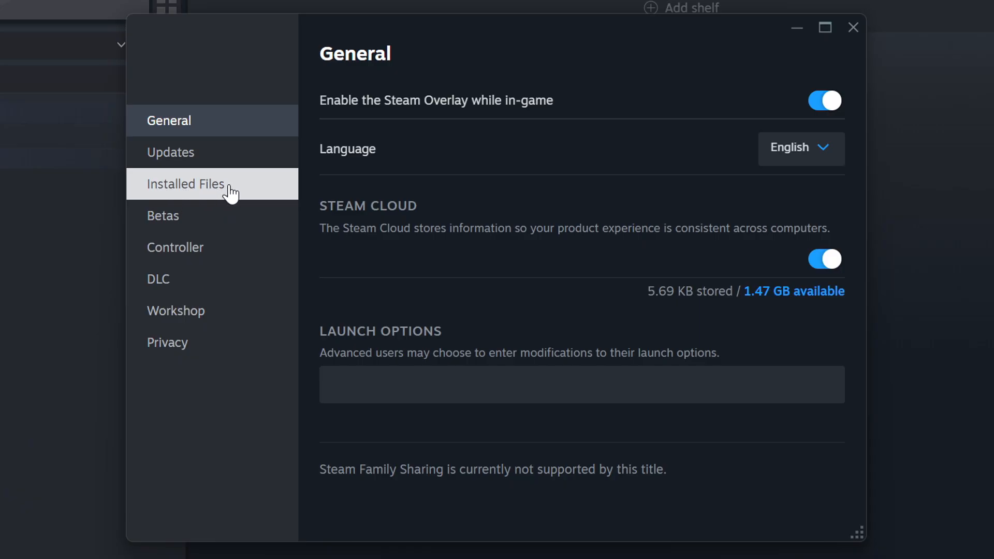
pyautogui.click(185, 184)
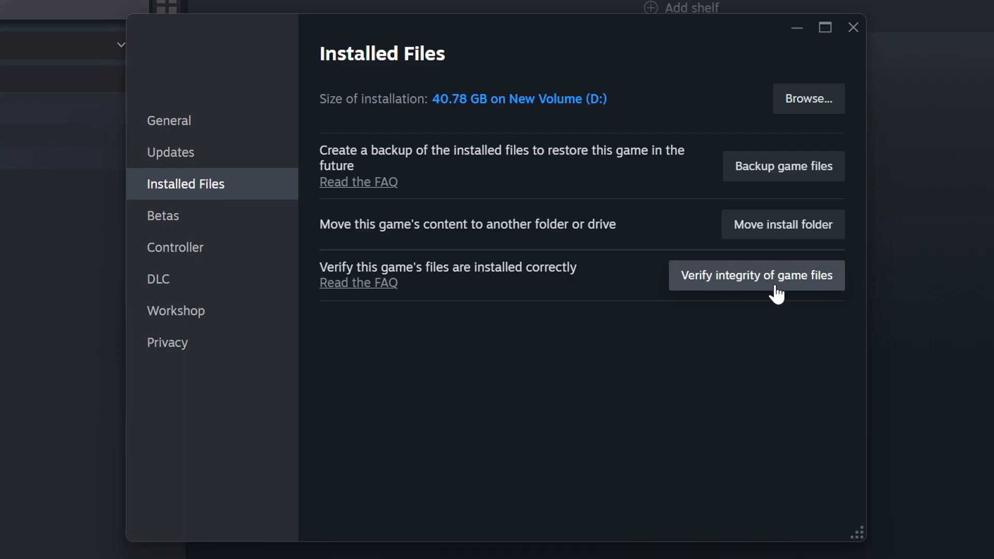
pyautogui.click(756, 275)
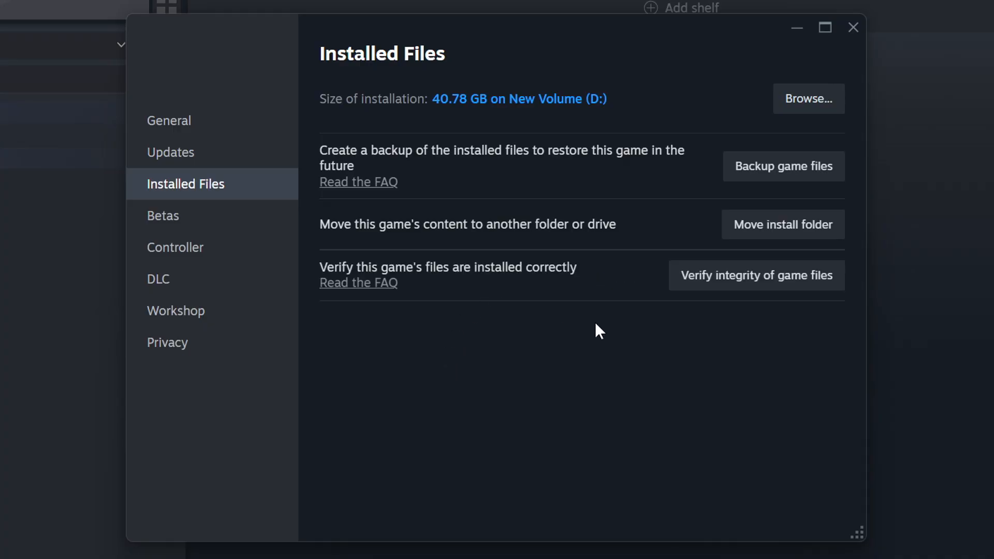
pyautogui.moveTo(675, 160)
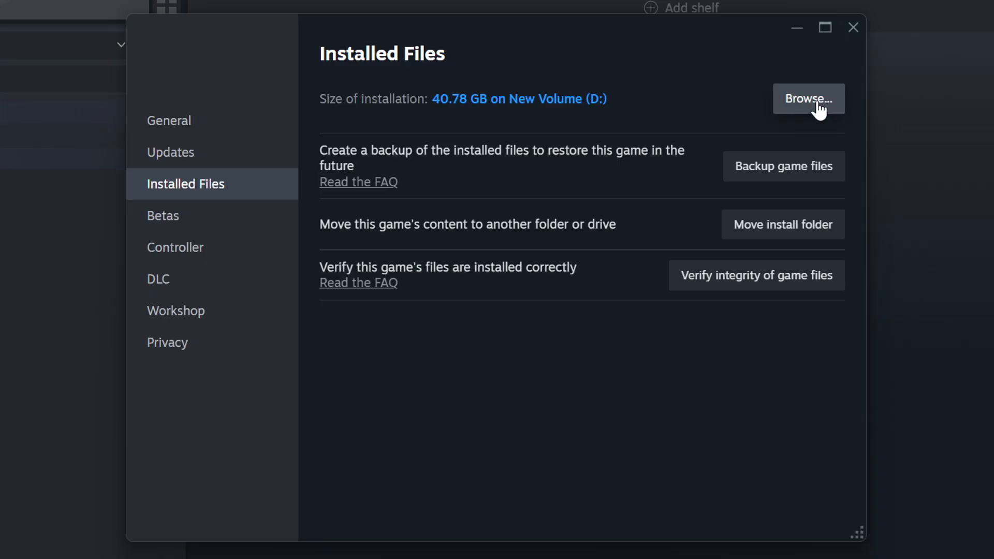
# - Open Properties for the GAME shortcut in D:\SteamLibrary\steamapps\common
pyautogui.click(807, 99)
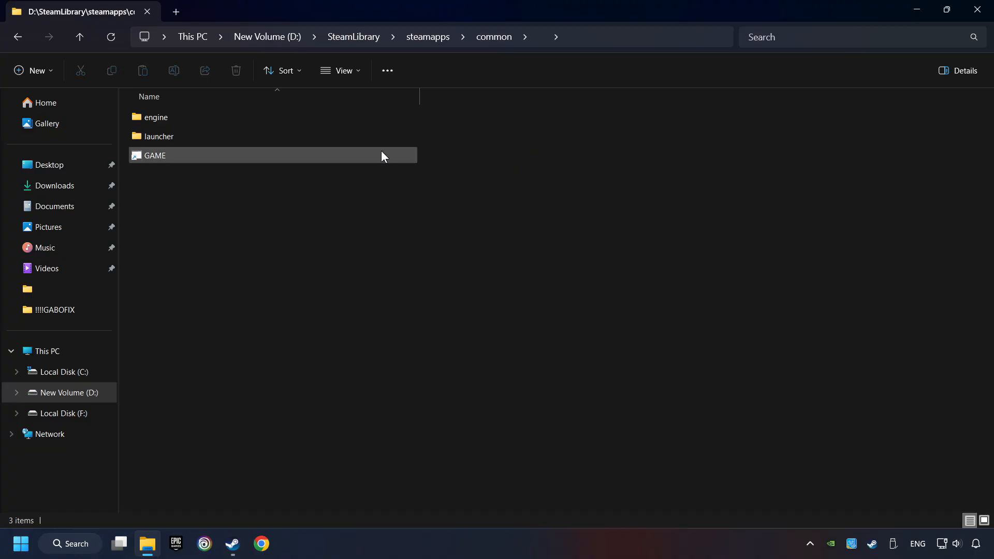
pyautogui.rightClick(155, 155)
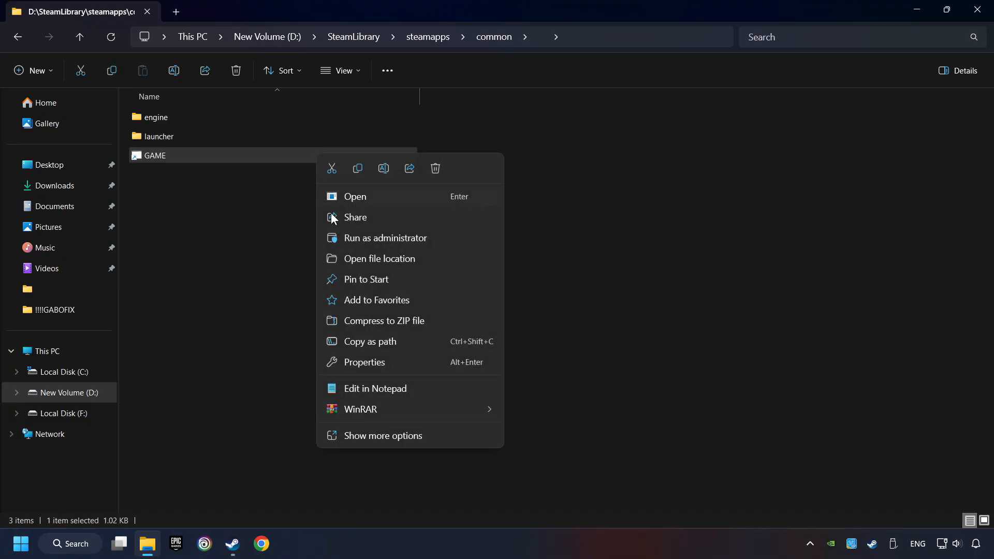
pyautogui.moveTo(364, 362)
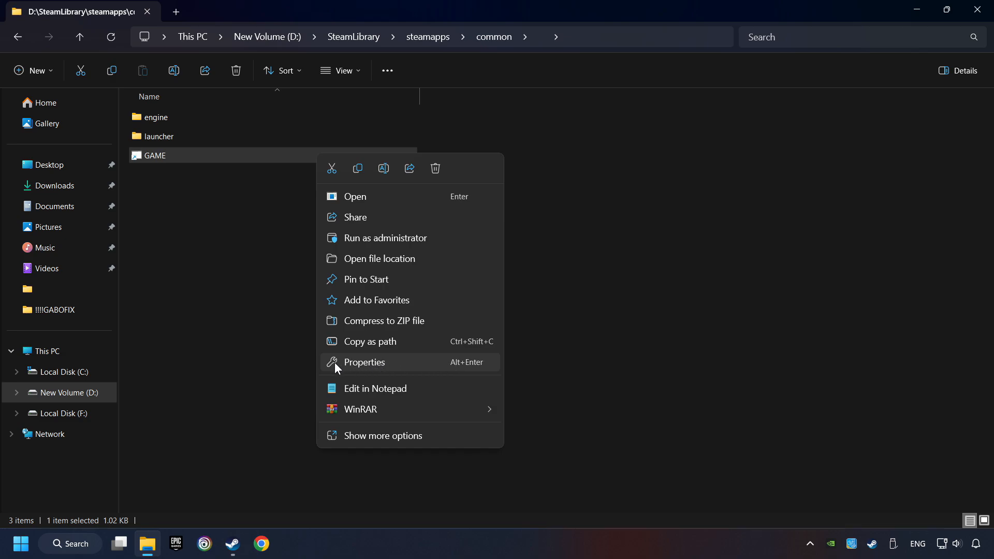
pyautogui.click(364, 361)
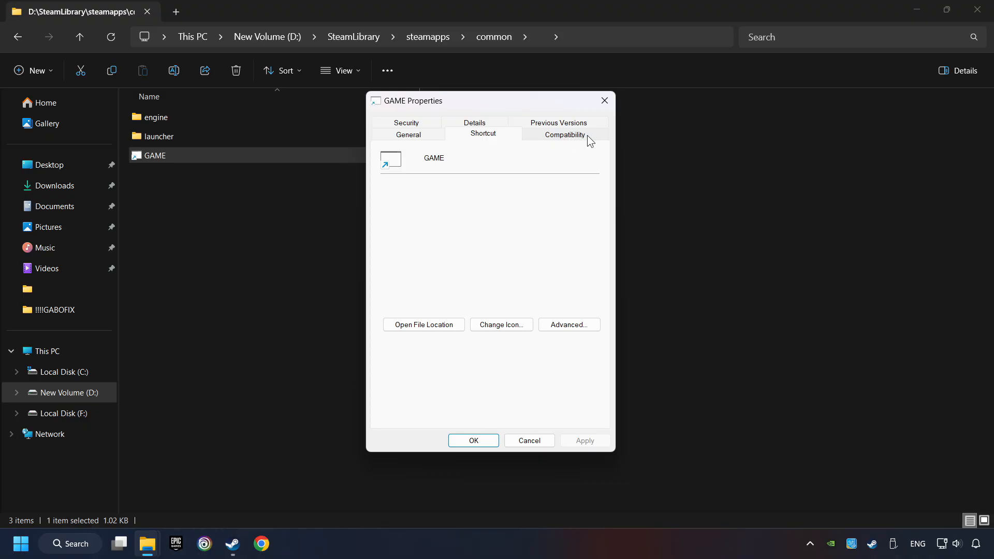
# - Enable Windows 8 compatibility, disable fullscreen optimizations, run as administrator, and apply
pyautogui.click(562, 134)
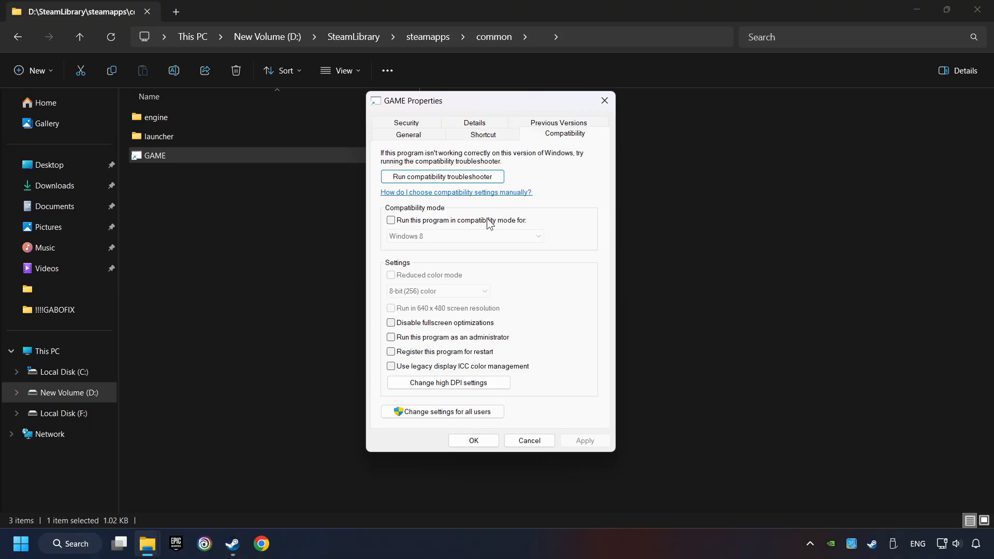
pyautogui.moveTo(469, 226)
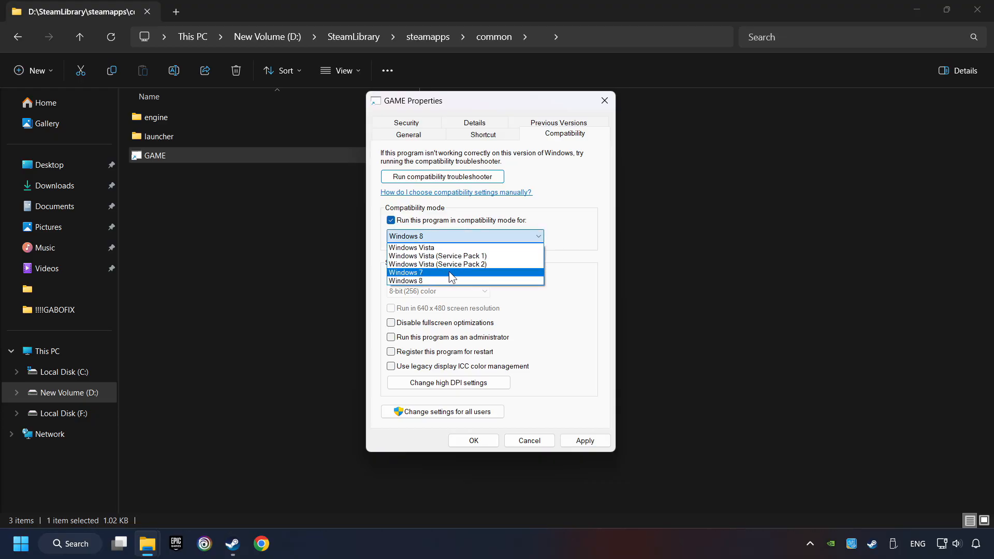
pyautogui.click(408, 280)
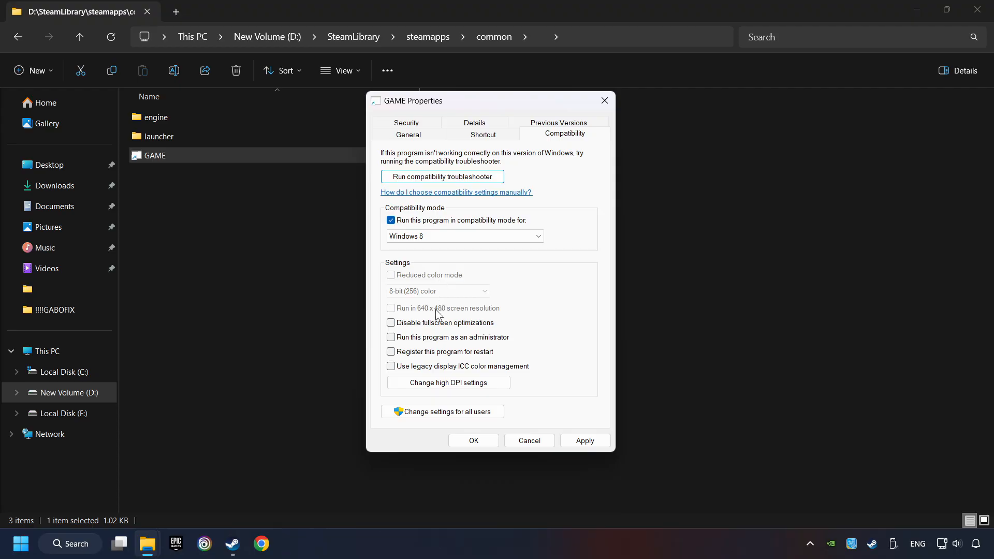
pyautogui.click(391, 322)
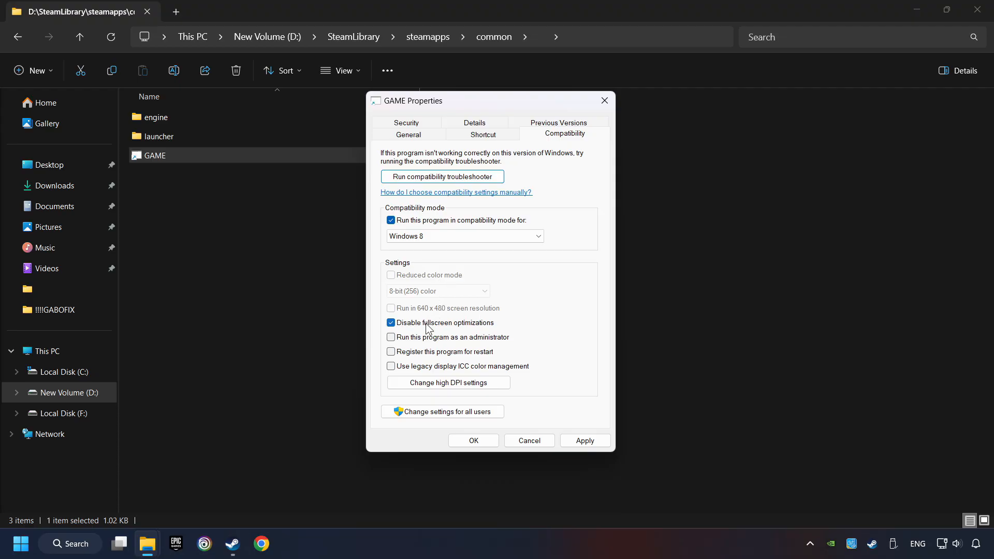
pyautogui.moveTo(464, 326)
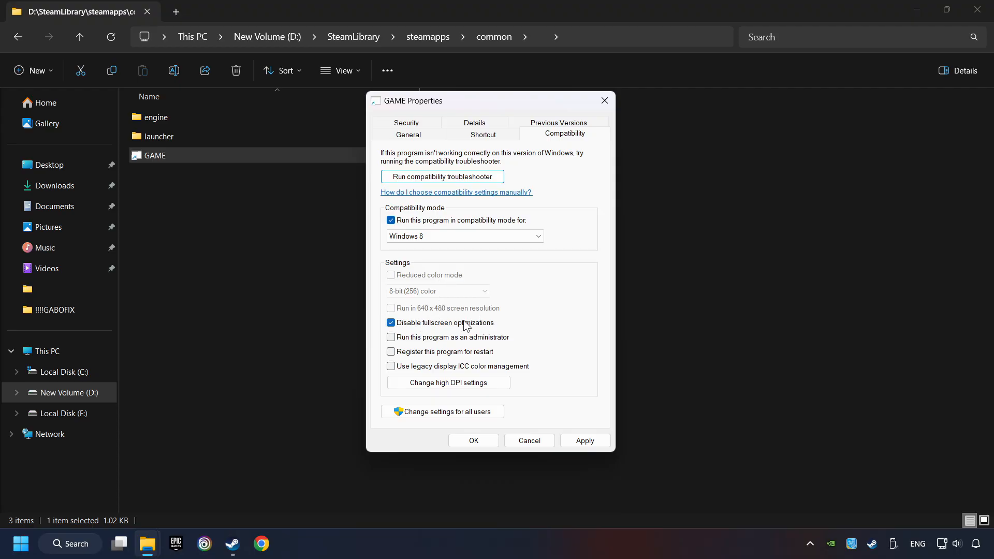
pyautogui.click(390, 336)
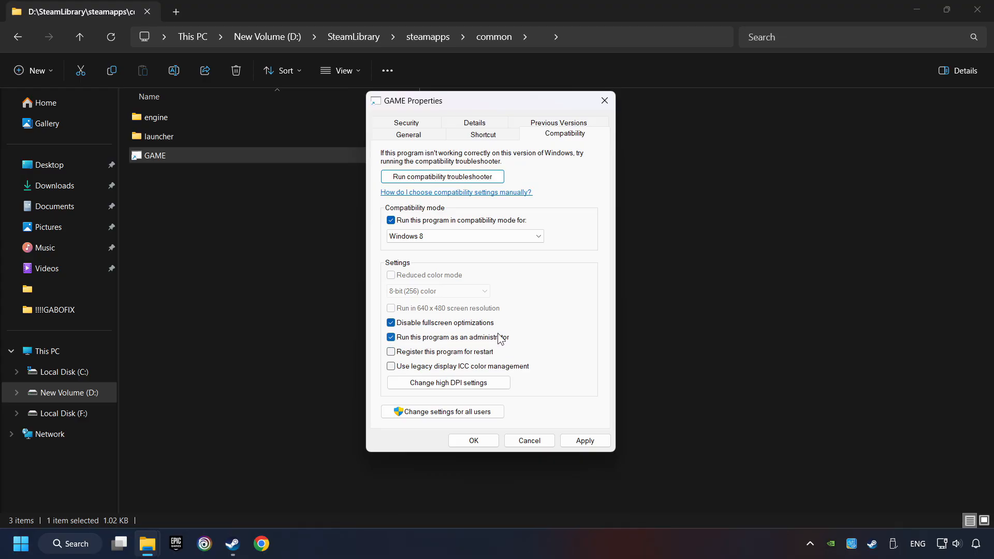
pyautogui.moveTo(522, 343)
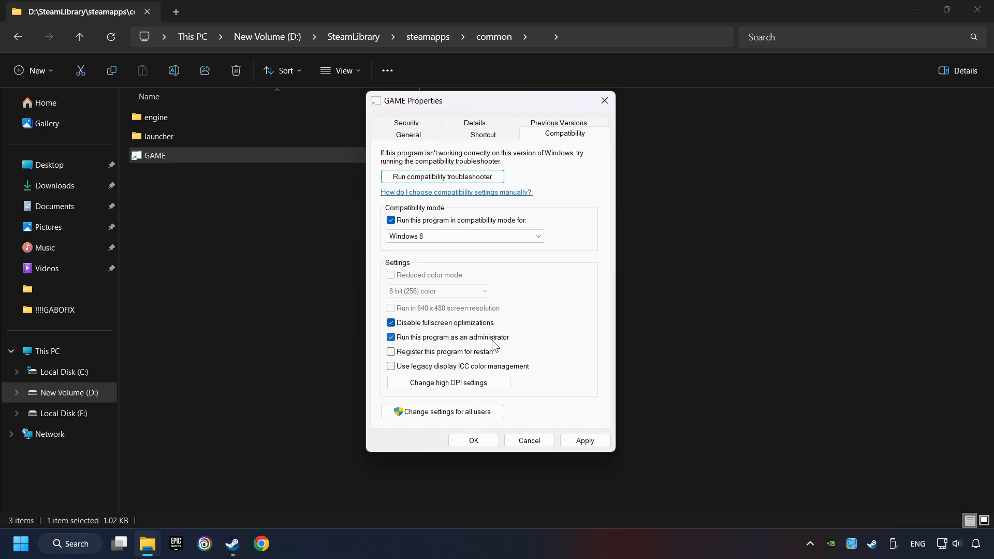
pyautogui.moveTo(528, 347)
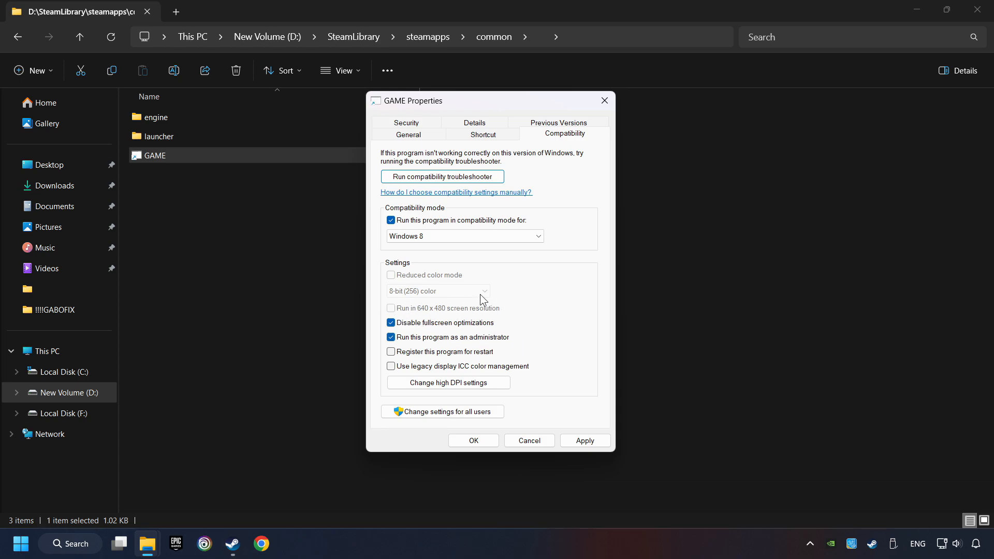
pyautogui.moveTo(451, 312)
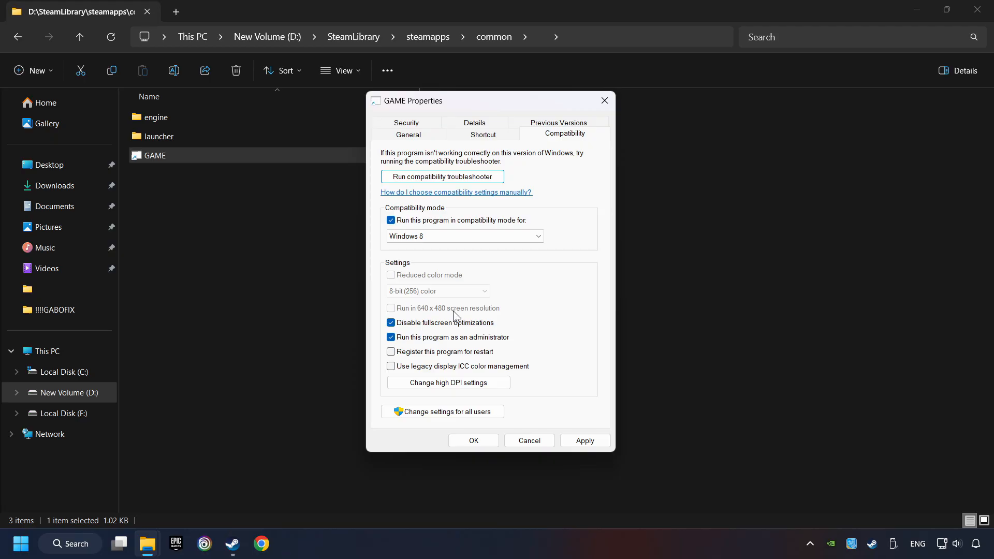
pyautogui.click(583, 441)
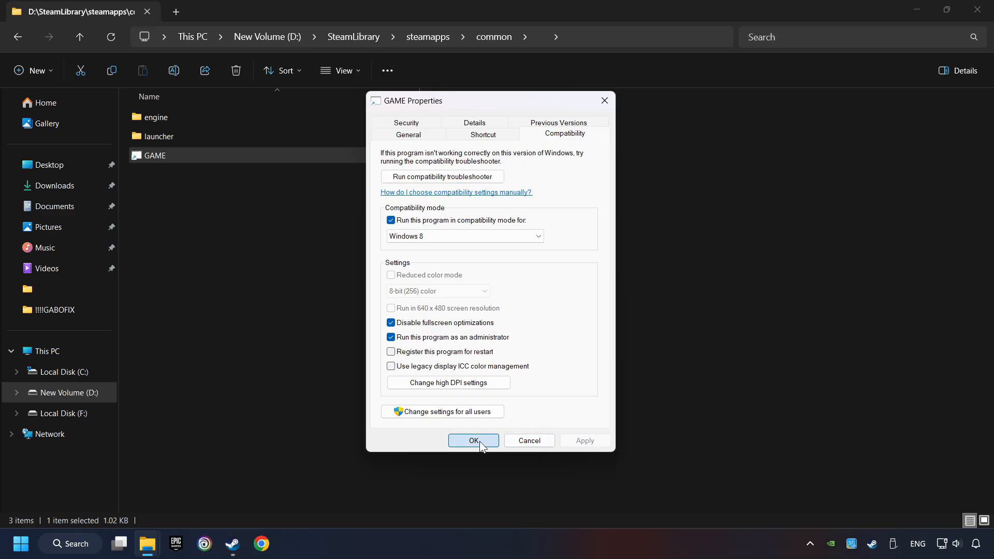
pyautogui.click(472, 440)
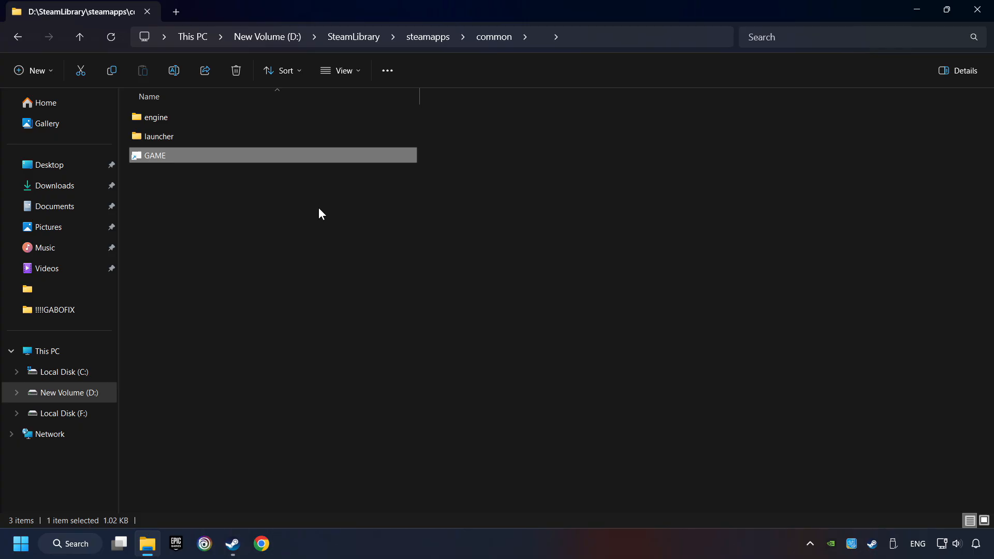
# - Search Windows for "updates" and open the Windows Update settings page
pyautogui.click(70, 543)
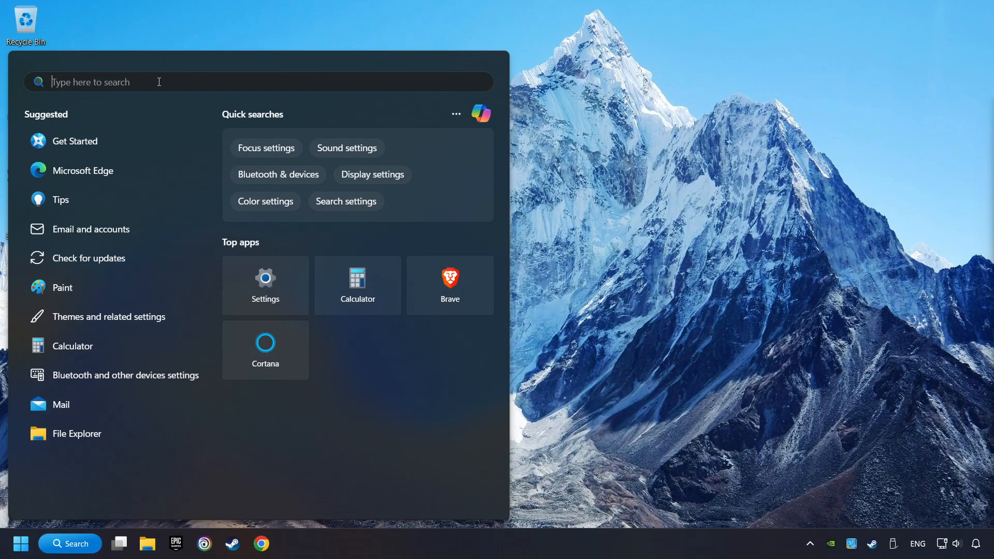
pyautogui.write('updates')
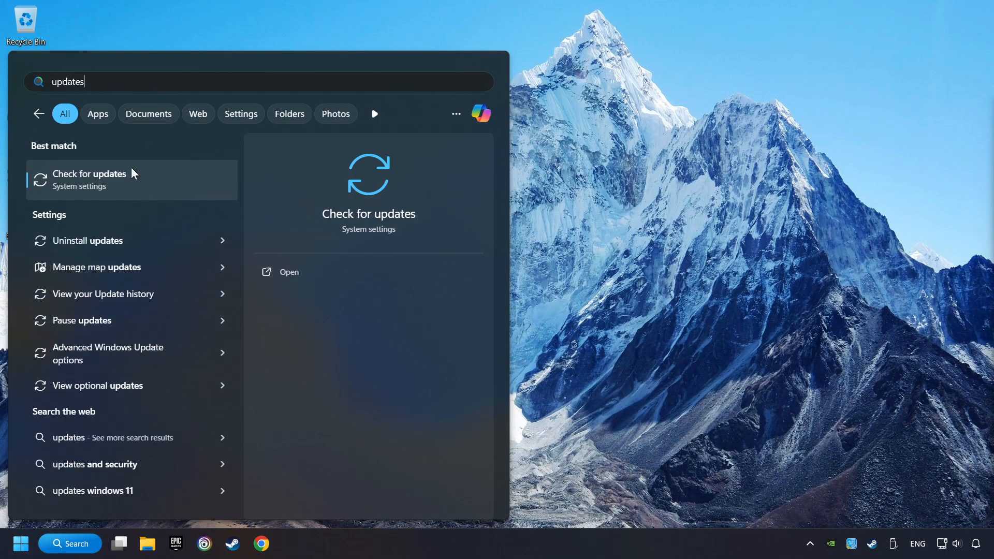
pyautogui.click(131, 180)
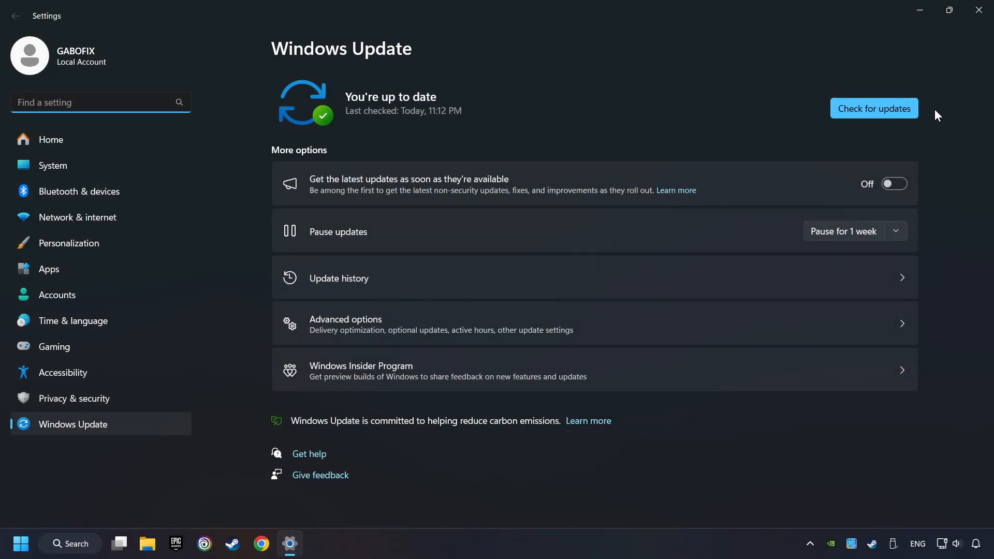
# - Run a fresh Windows update check (up to date), close Settings, and bring up the Start menu
pyautogui.click(872, 108)
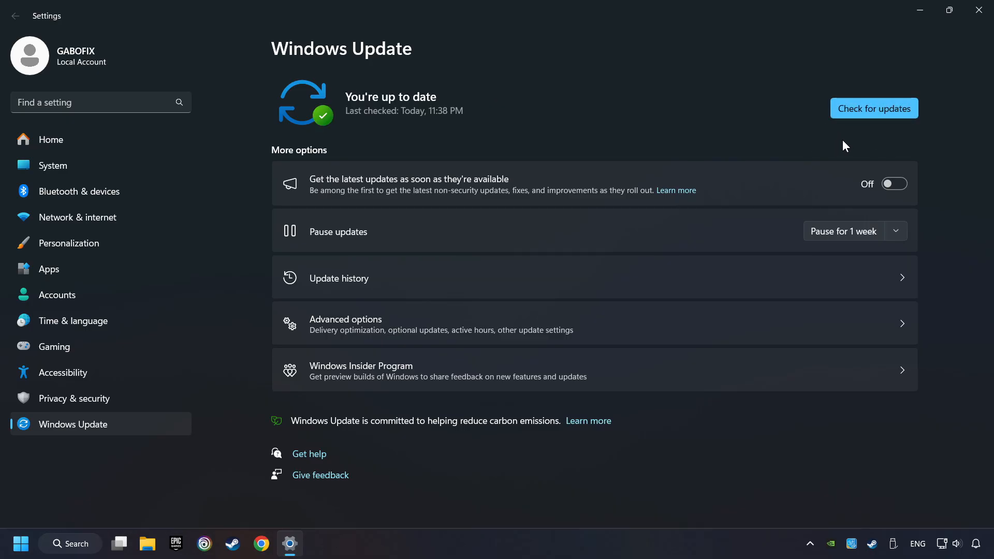
pyautogui.moveTo(966, 65)
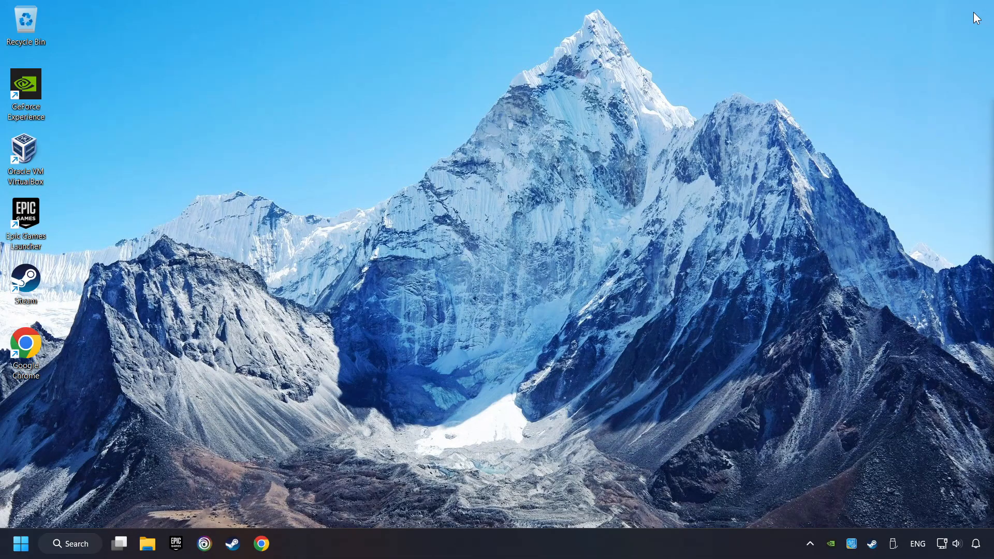
pyautogui.moveTo(486, 265)
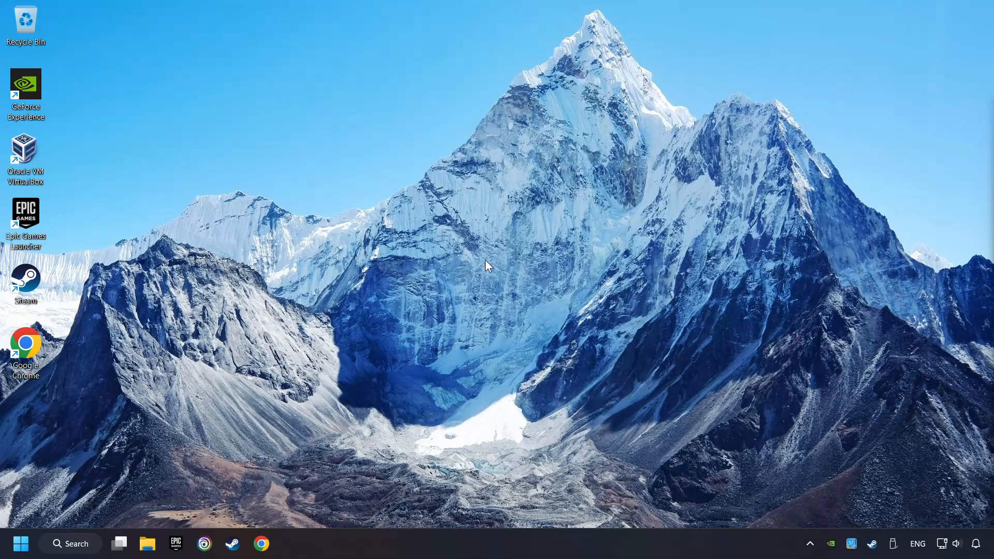
pyautogui.click(21, 543)
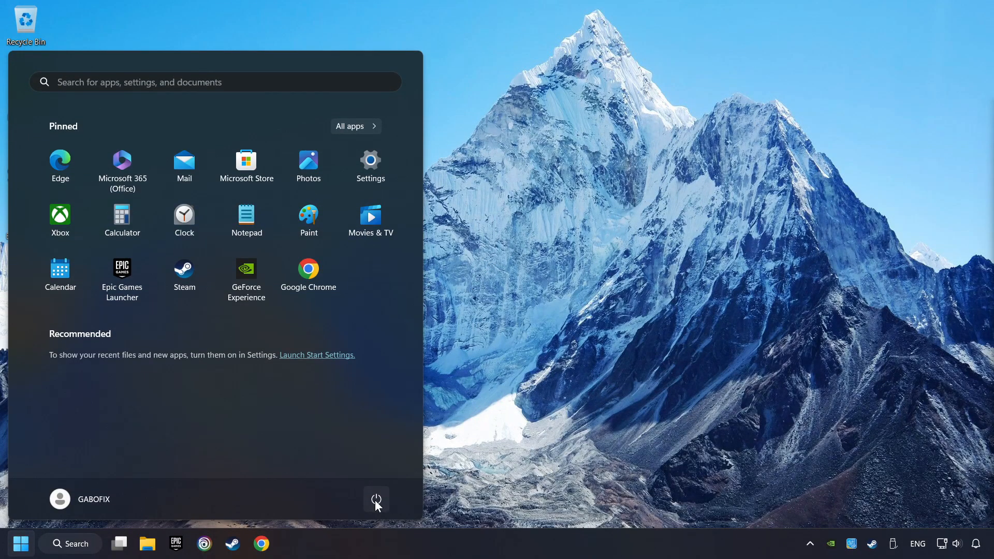